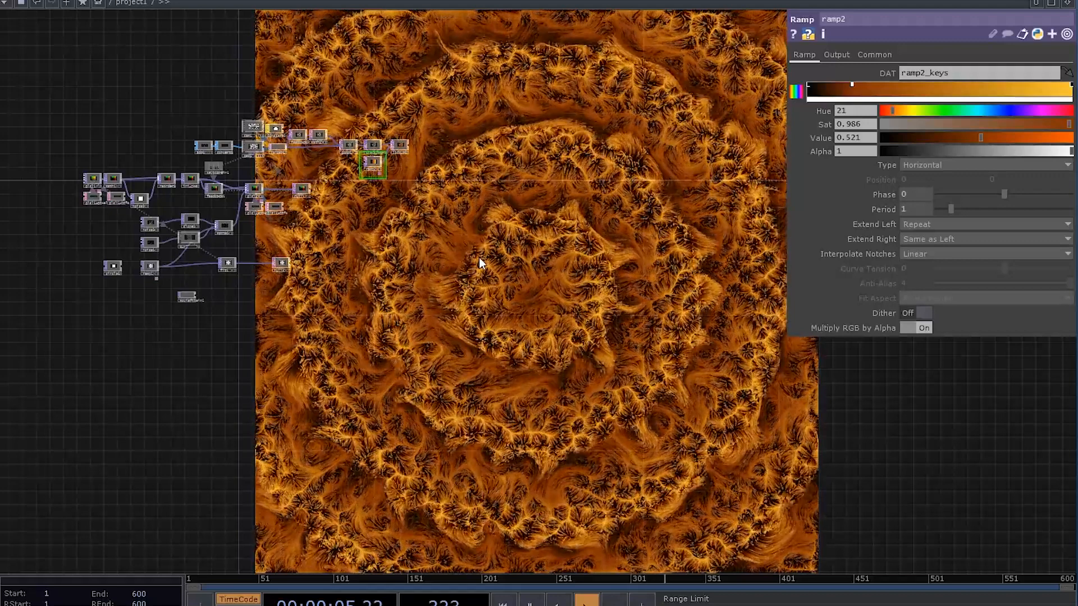
Step: Add Add/Convert SOPs and a Geometry COMP, then assign constant1 as geo1's material
key("Tab")
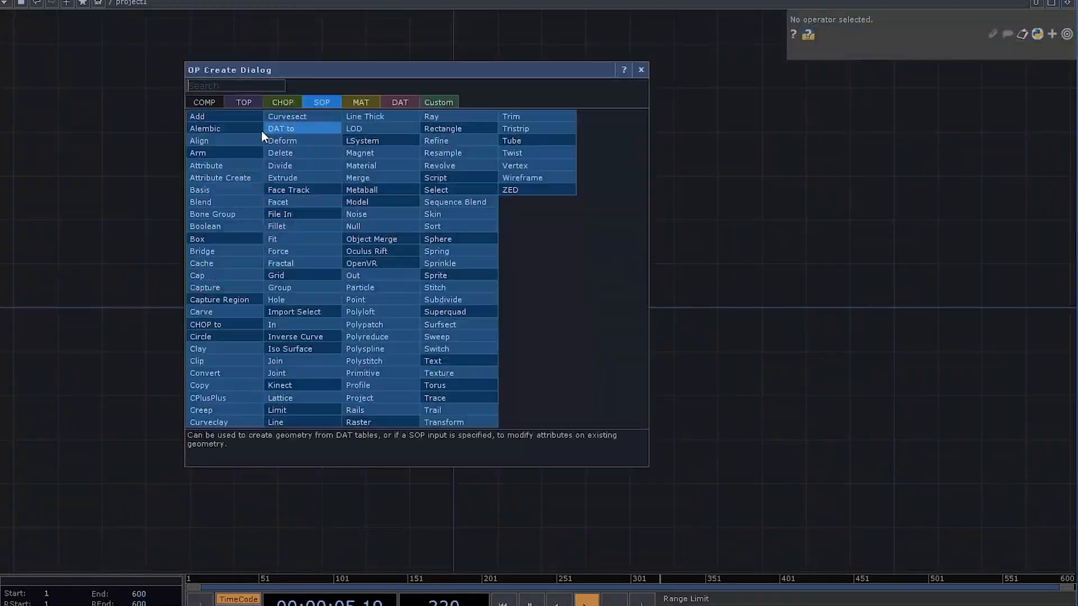
left_click(198, 116)
type("ge")
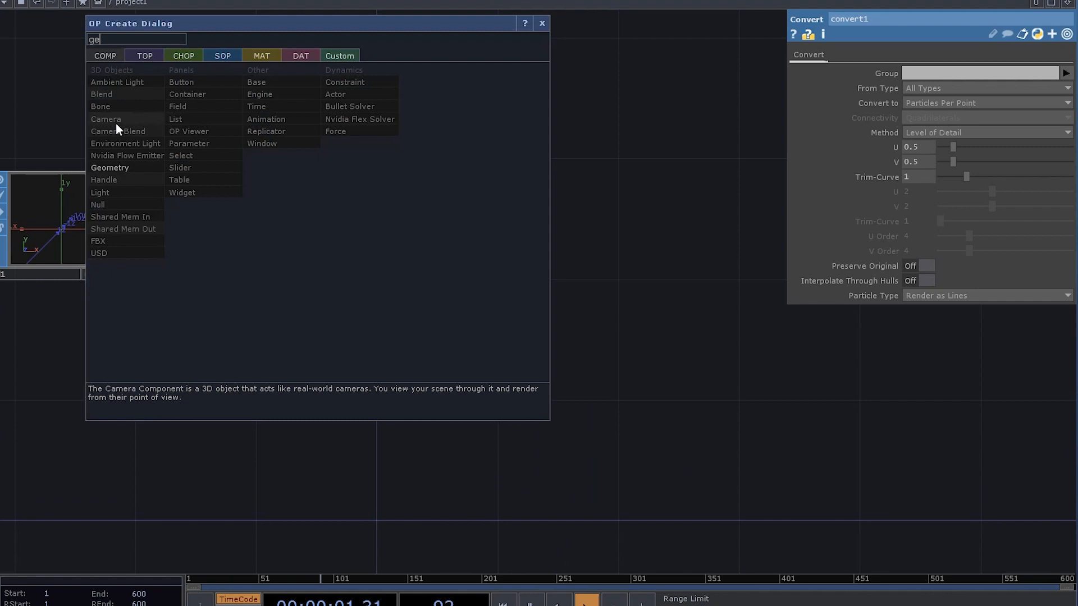
left_click(105, 119)
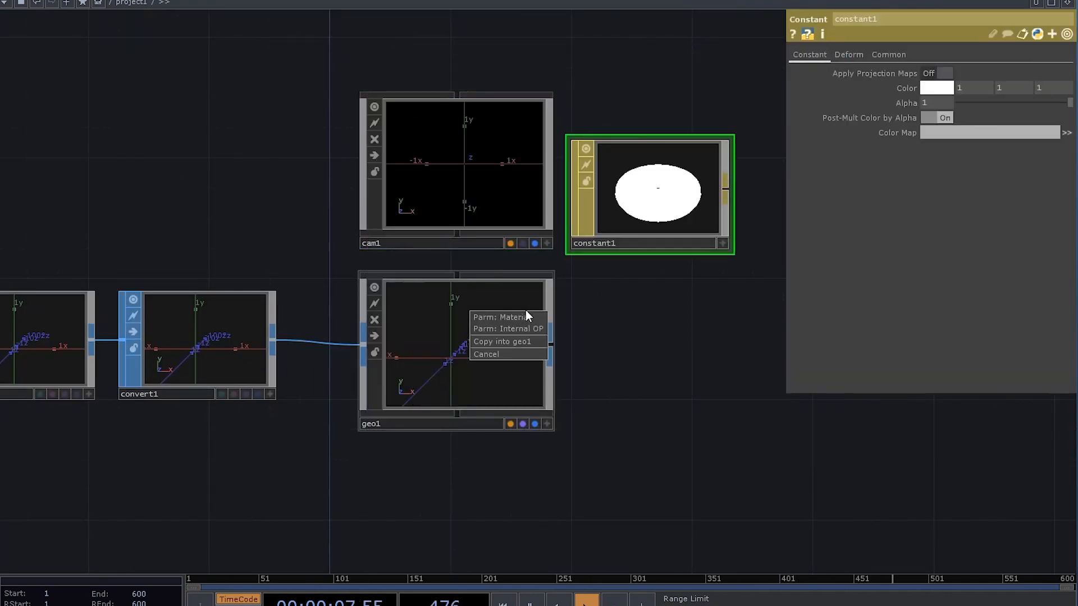
left_click(681, 351)
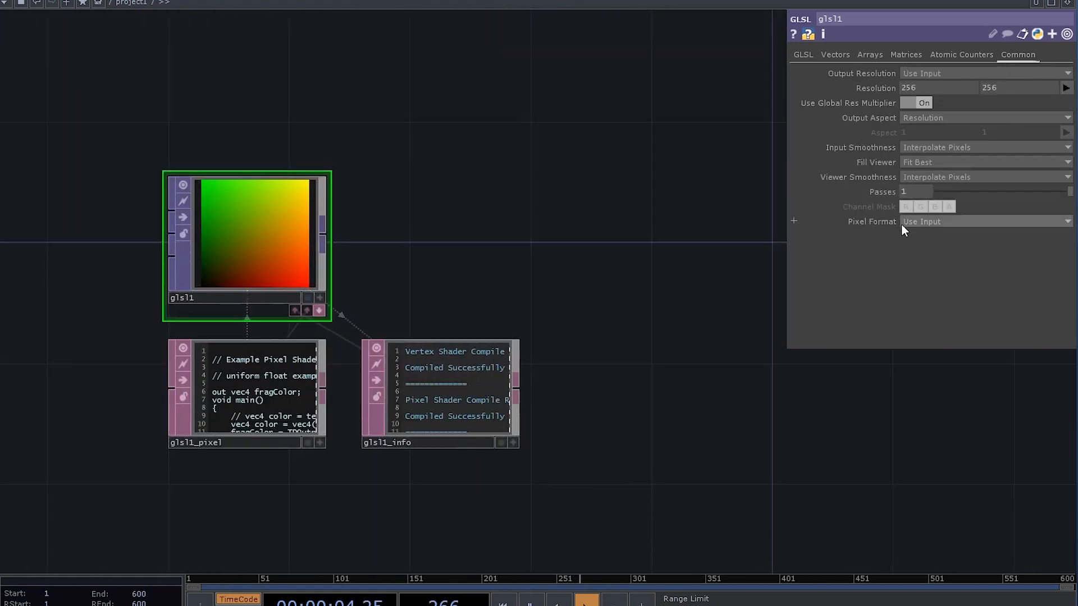
Step: Set the GLSL TOP's pixel format to 32-bit float (RGBA)
left_click(985, 221)
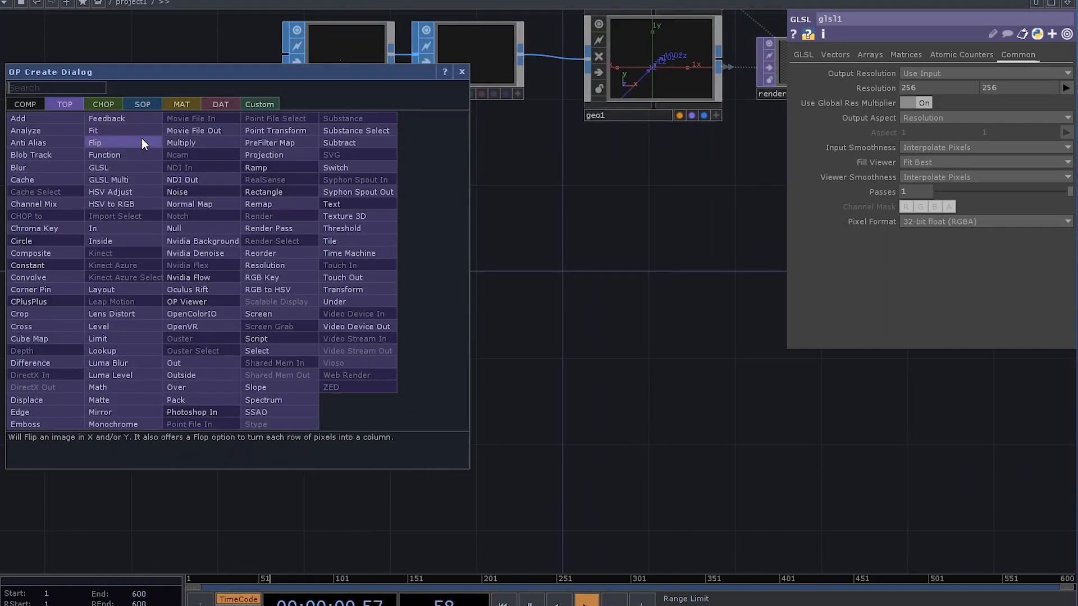
Step: Add math1 after glsl1 with a multiply amount, then a Null renamed ini_pos placed after it
left_click(99, 167)
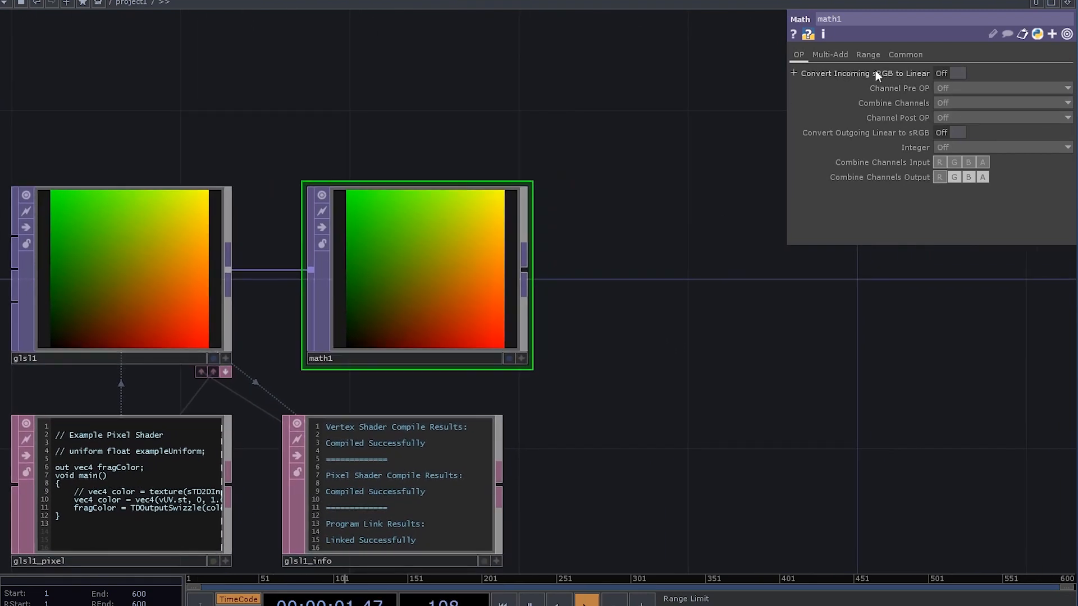
left_click(830, 54)
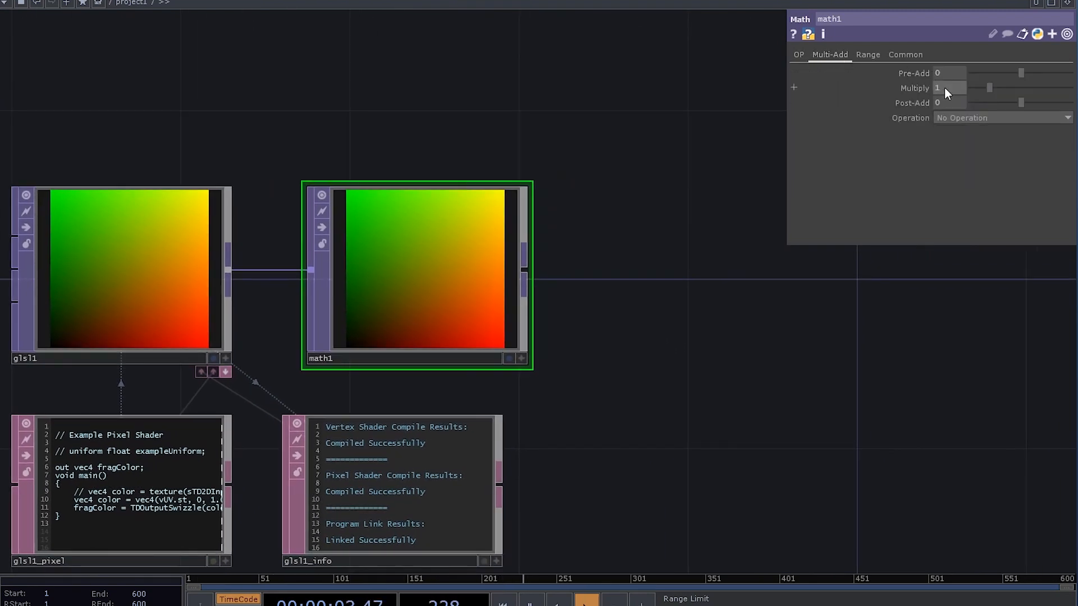
left_click(867, 54)
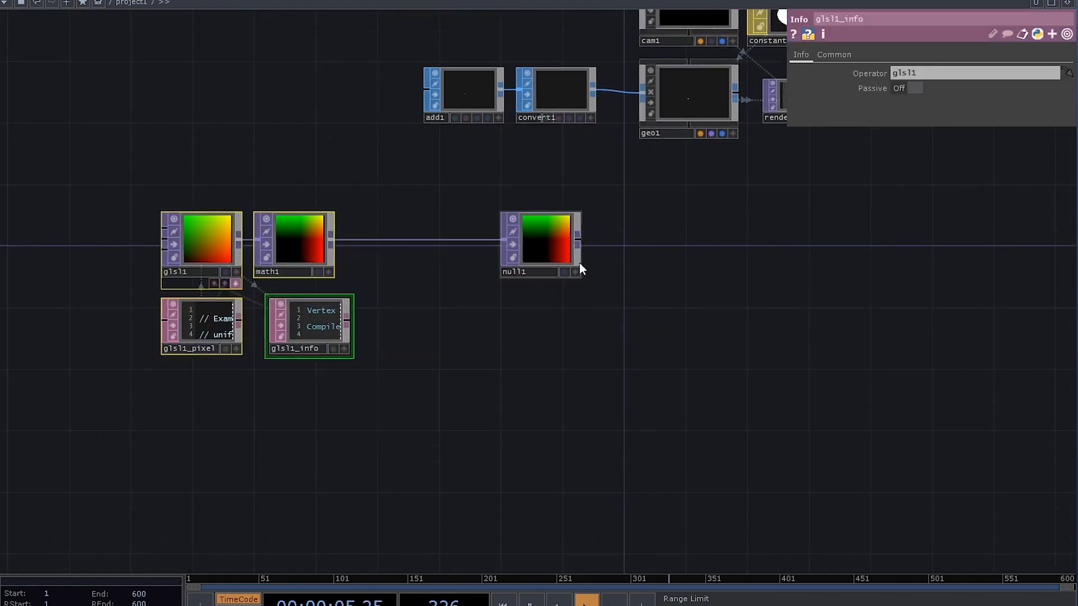
left_click_drag(540, 244, 401, 244)
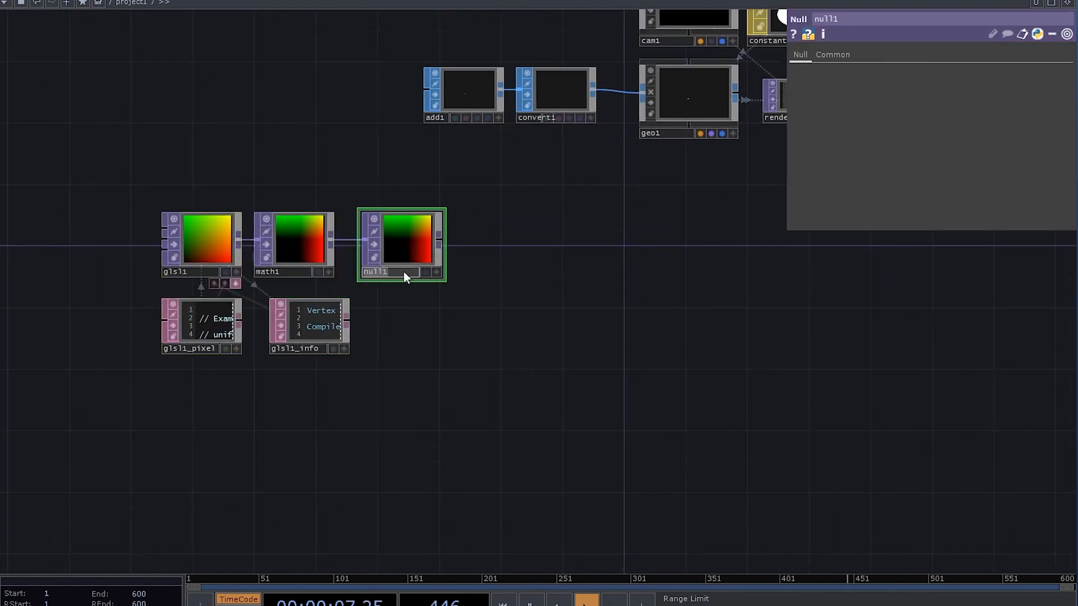
type("ini_pos")
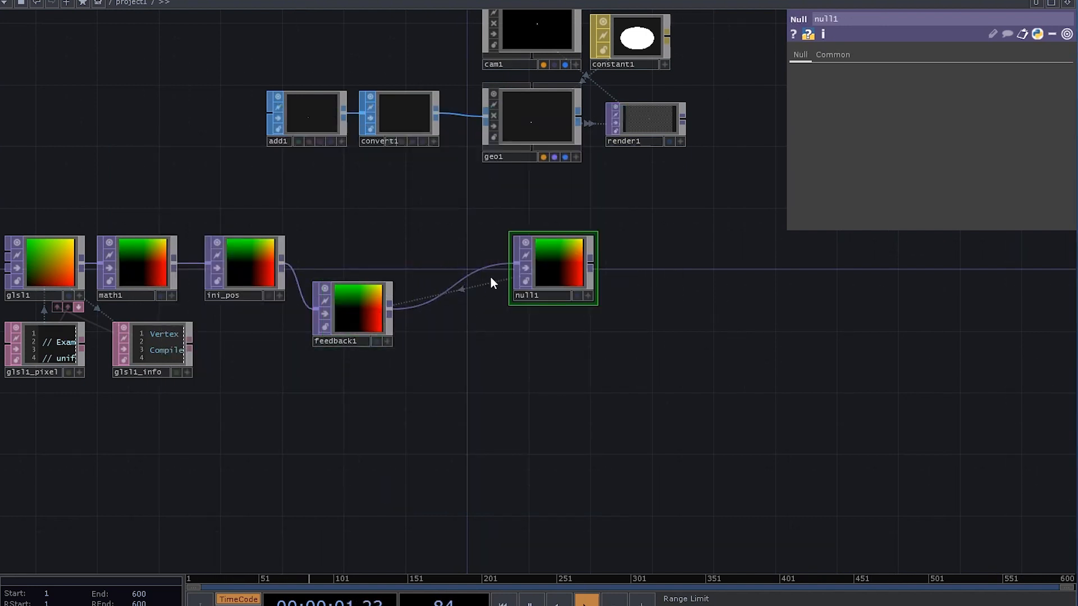
Step: Insert glsl2 into the loop and open its pixel shader for editing
left_click(531, 117)
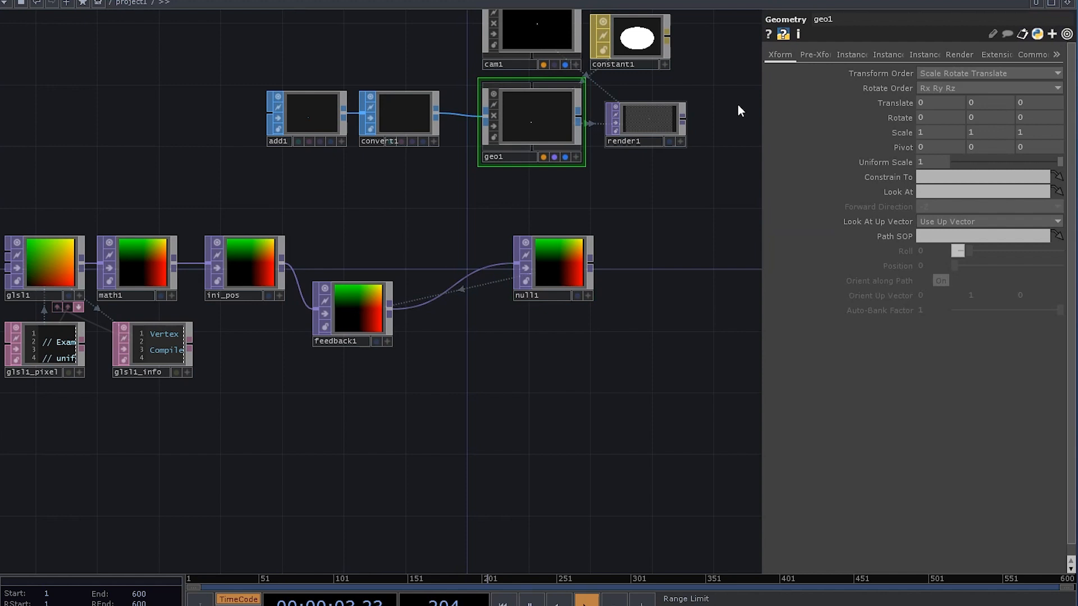
left_click(851, 54)
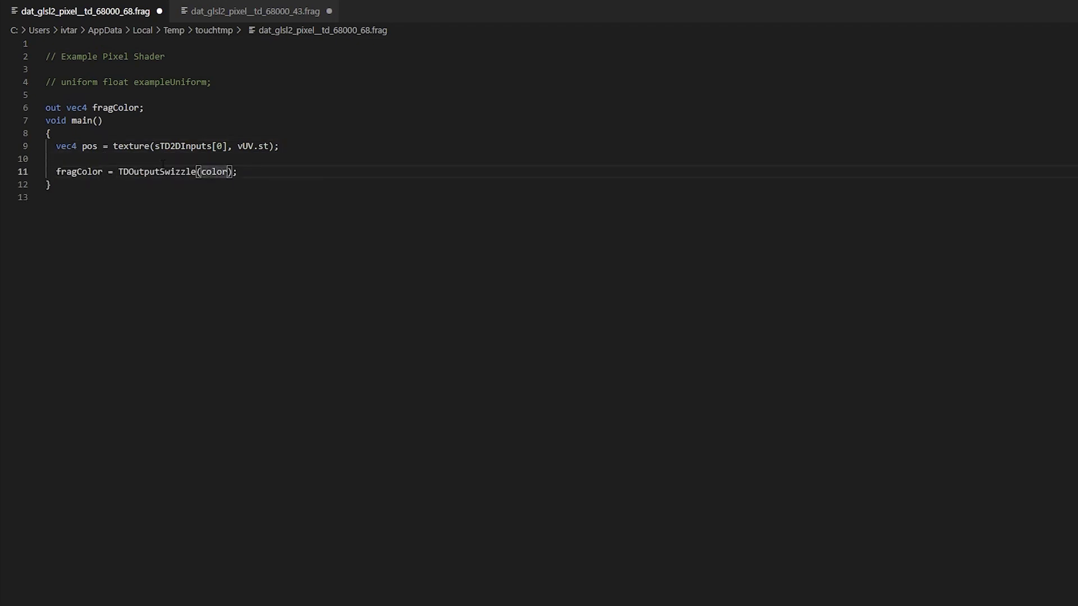
Step: Sample inputs 0 and 1 as pos and pos_ini in the shader and wire ini_pos into glsl2
type("pos")
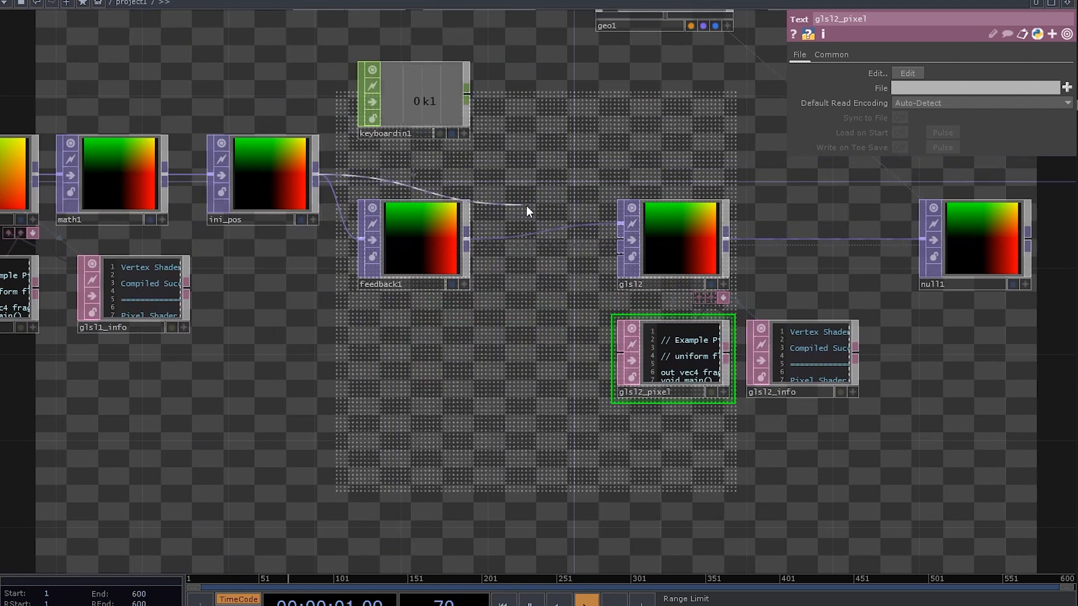
left_click(677, 237)
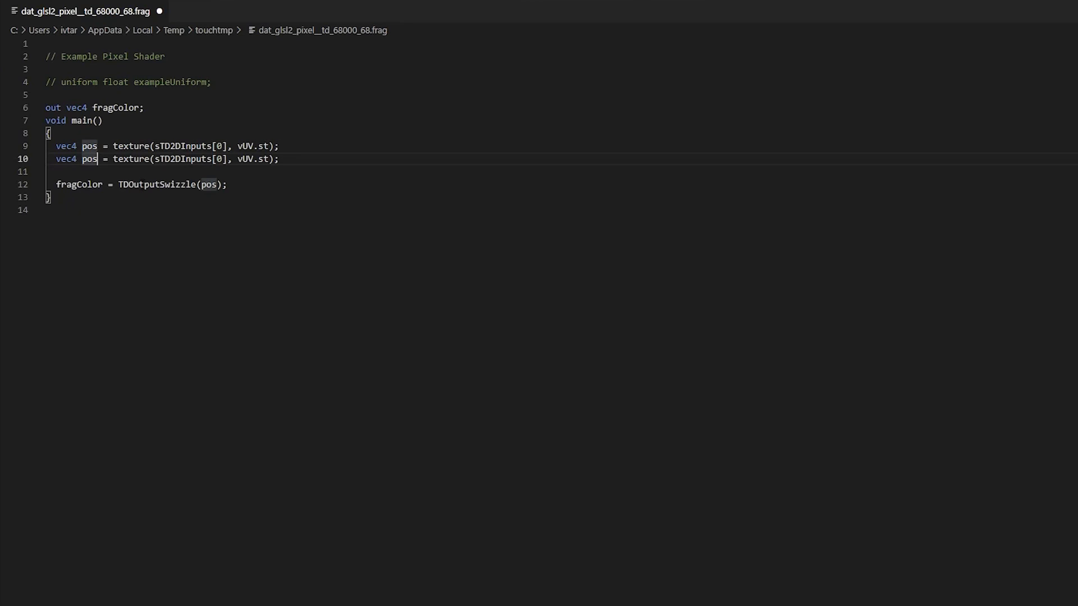
type("_ini")
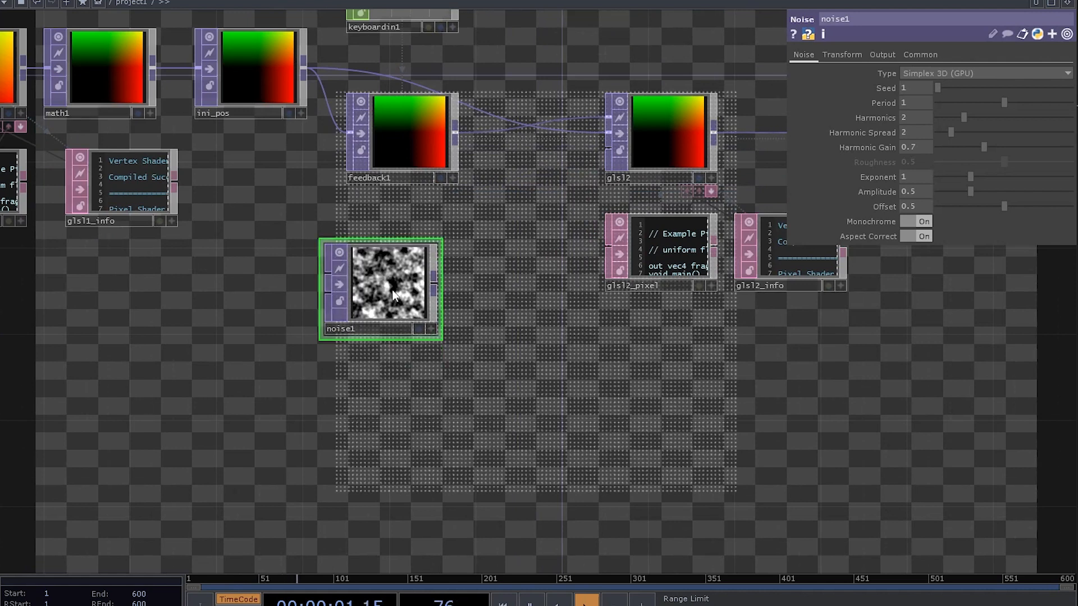
Step: Place noise1 below feedback1 and set slope1's Green channel to Vertical Luminance
left_click_drag(433, 281, 606, 158)
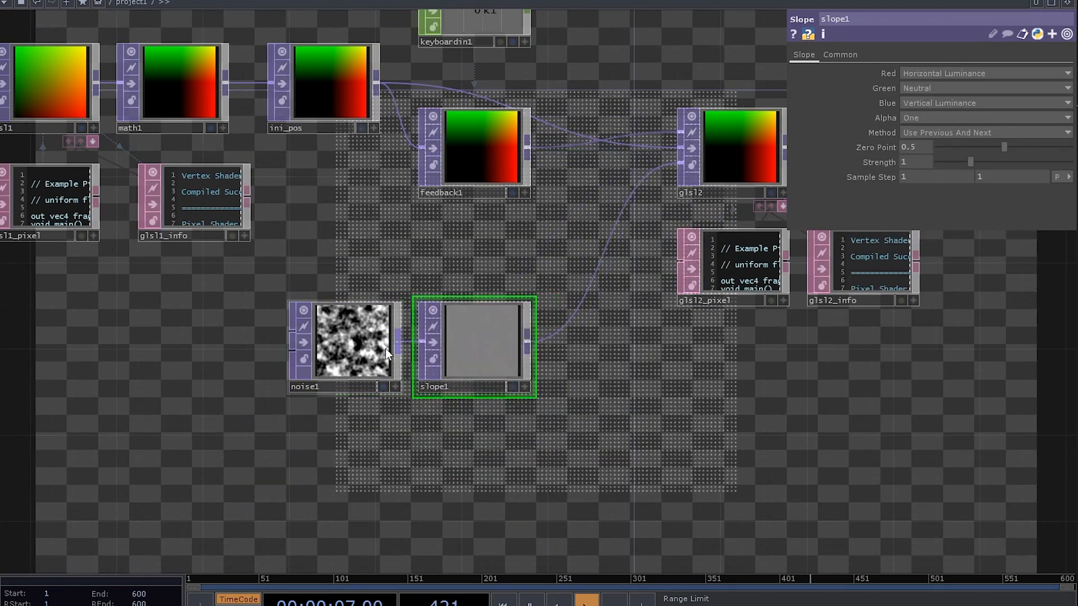
left_click(984, 87)
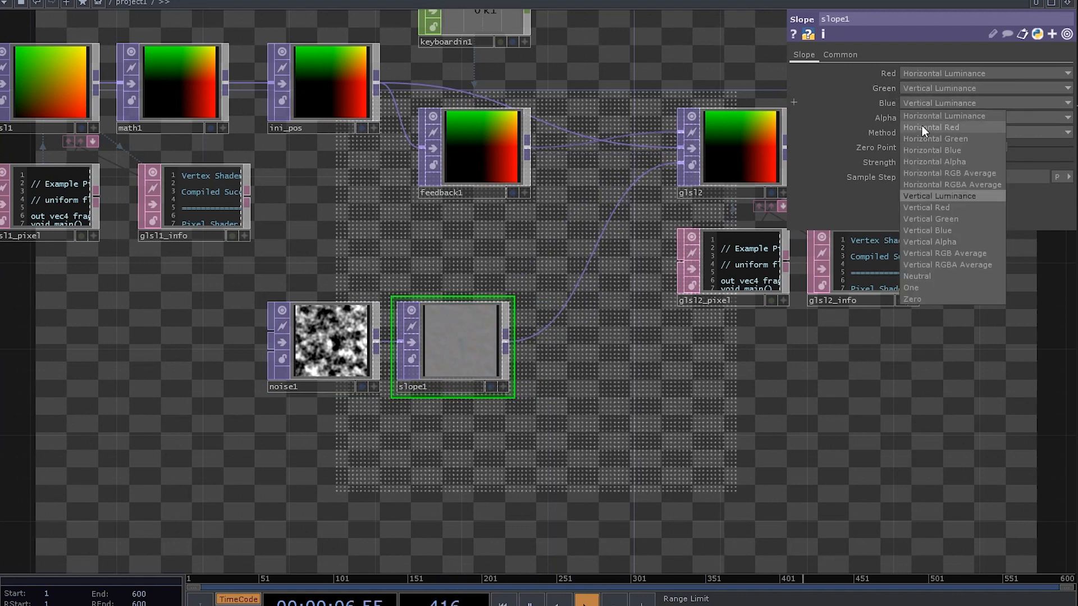
mouse_move(926, 305)
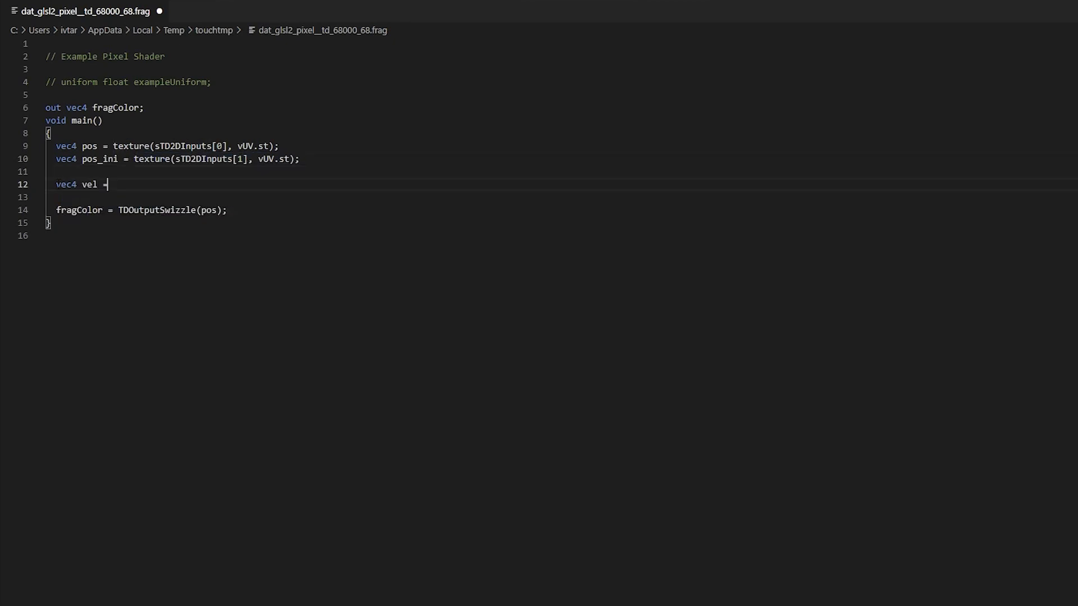
Step: Sample vel from input 1, define float step = 1.0/60.0 and advance pos by vel * step
type("texture(sTD2DInputs[1], vUV.st);")
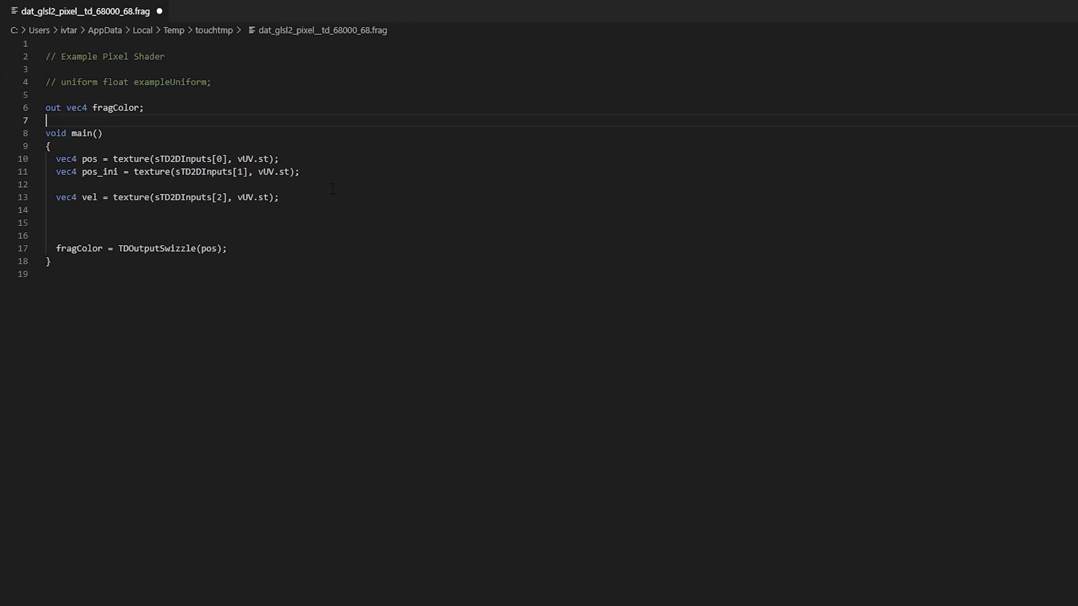
type("step")
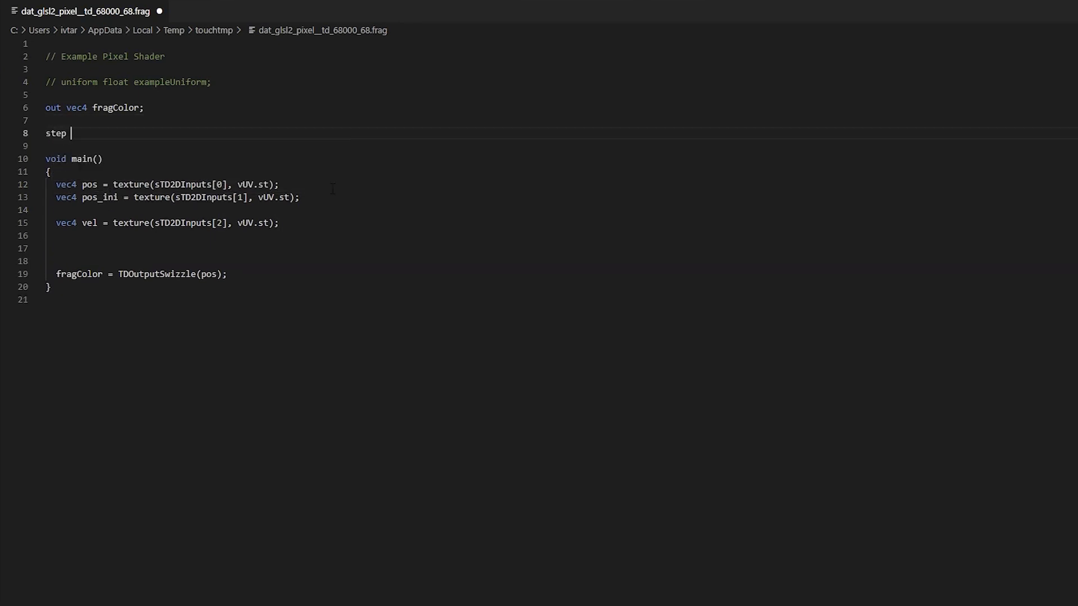
type("float")
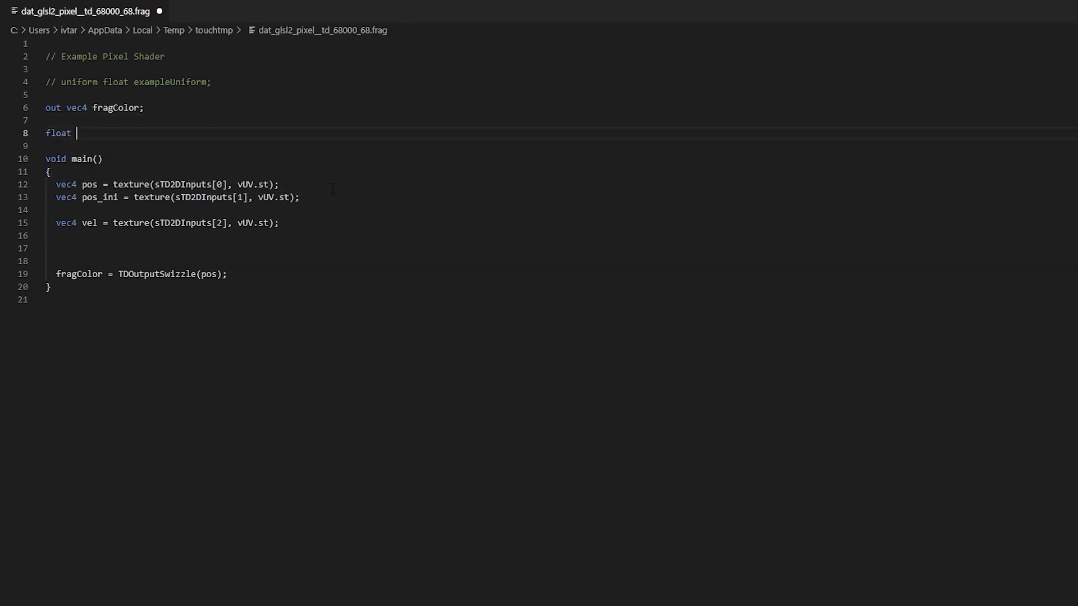
type("step = 1")
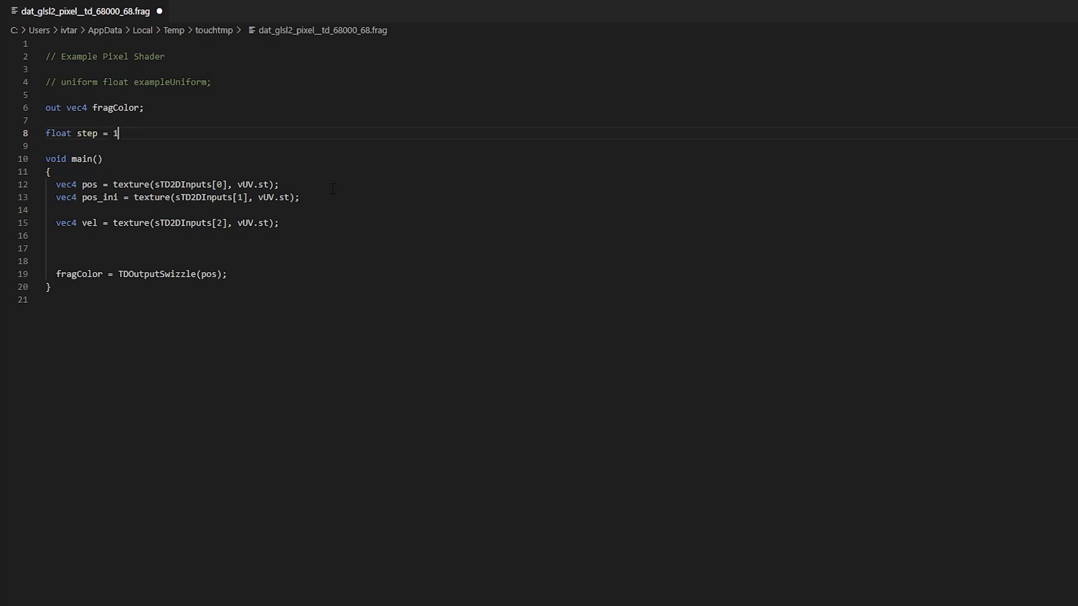
type(".0/60.0;")
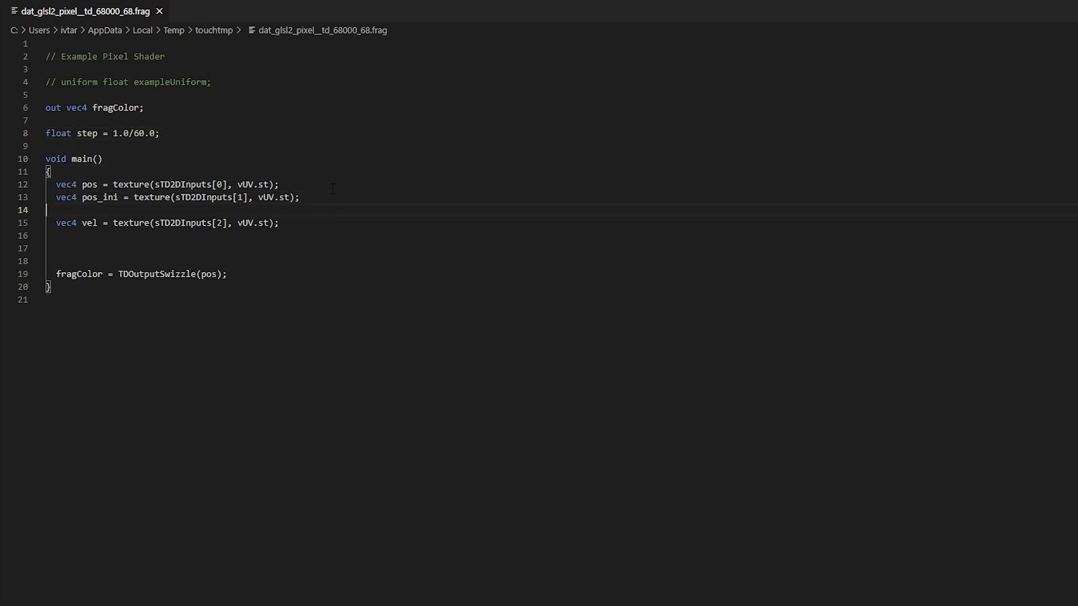
type("pos +=")
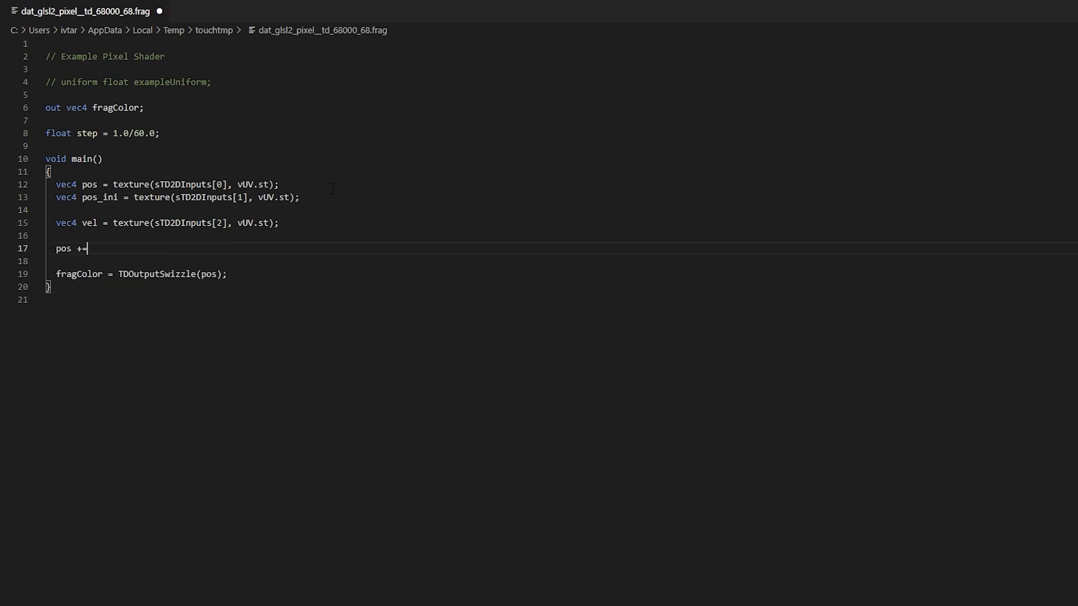
type("vel * step;")
left_click(561, 210)
type("fl")
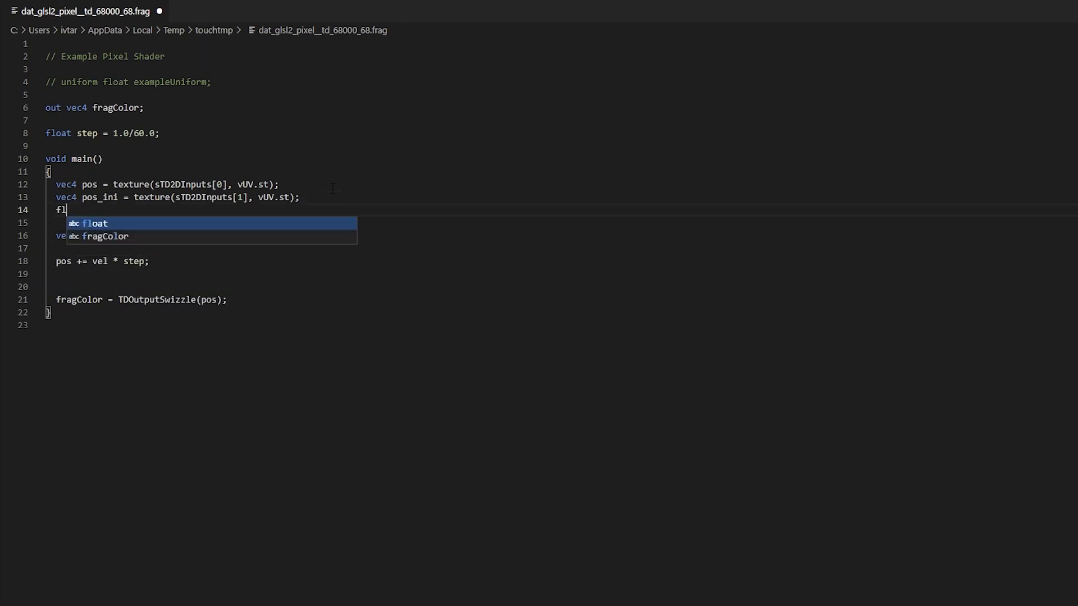
Step: Decrement life by step, reset pos and life from pos_ini when life < 0, output vec4(pos.xyz, life)
type("oat life = pos.a;")
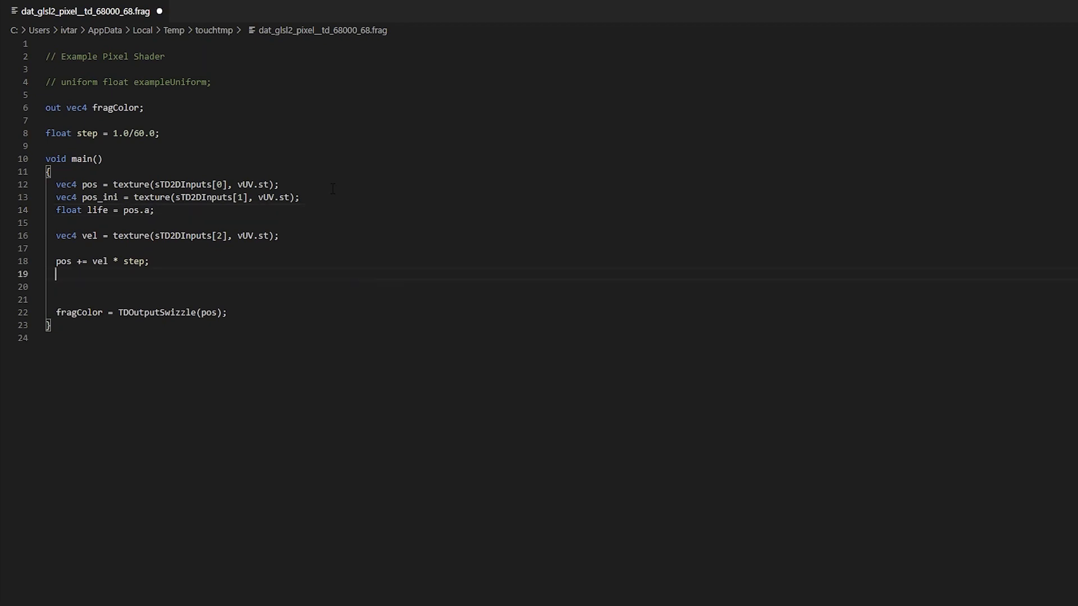
type("life -")
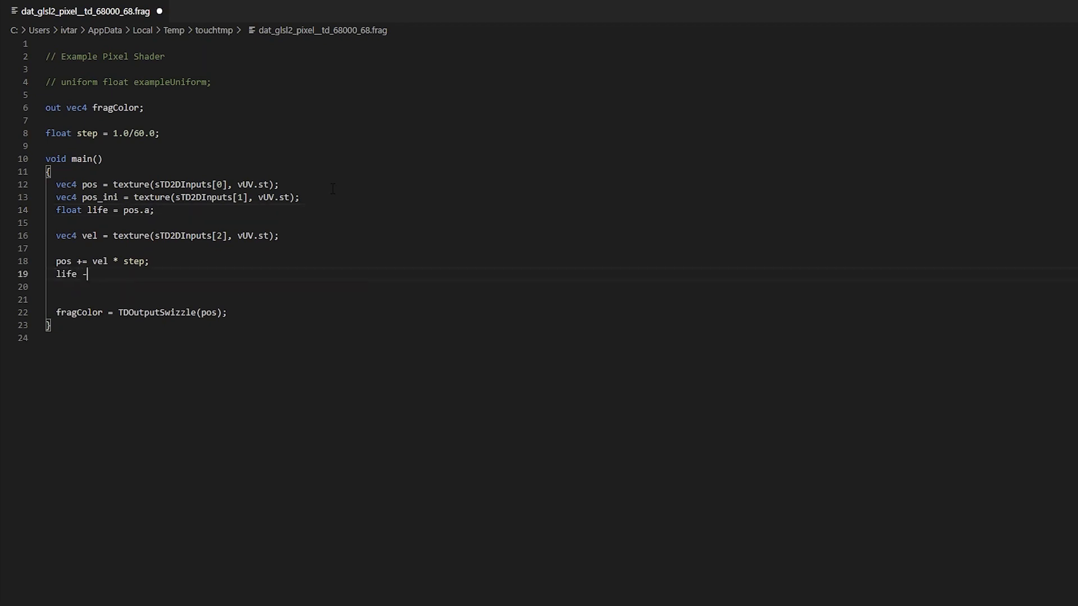
type("step;")
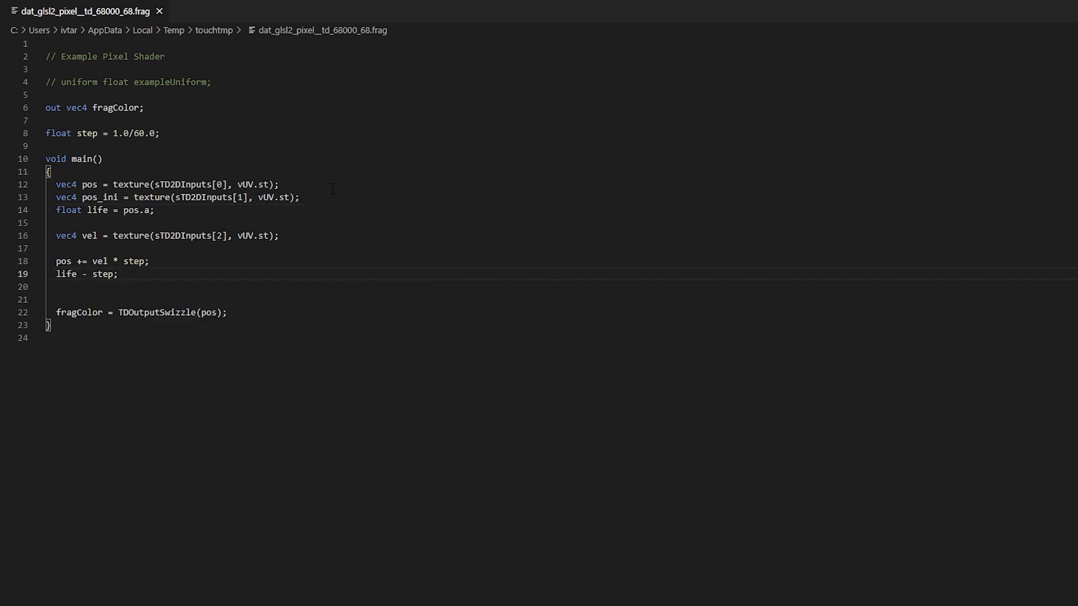
type("if (")
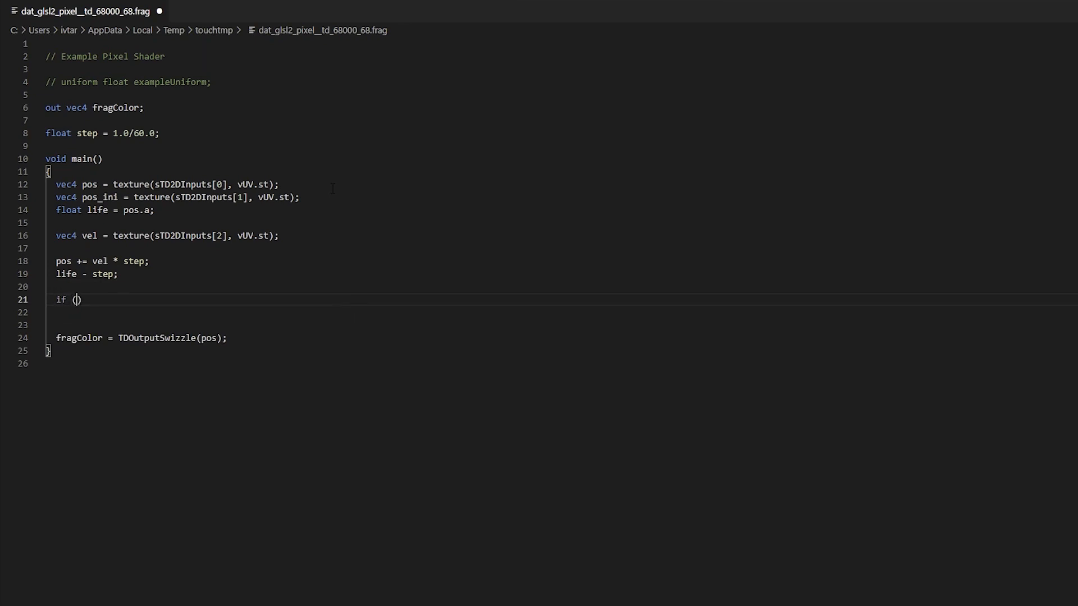
type("l")
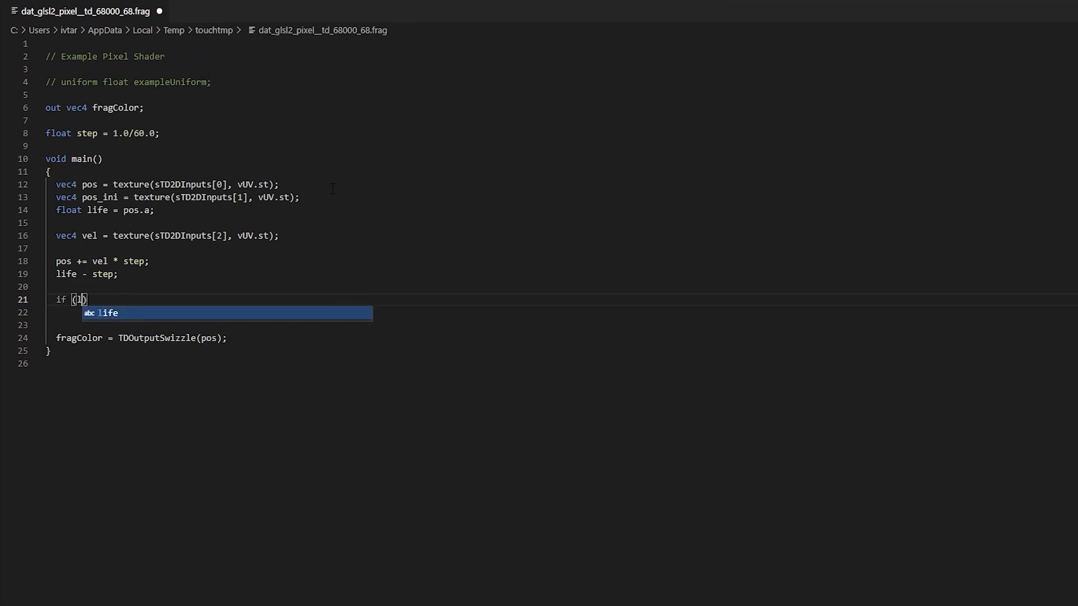
type("life < 0")
type("pos")
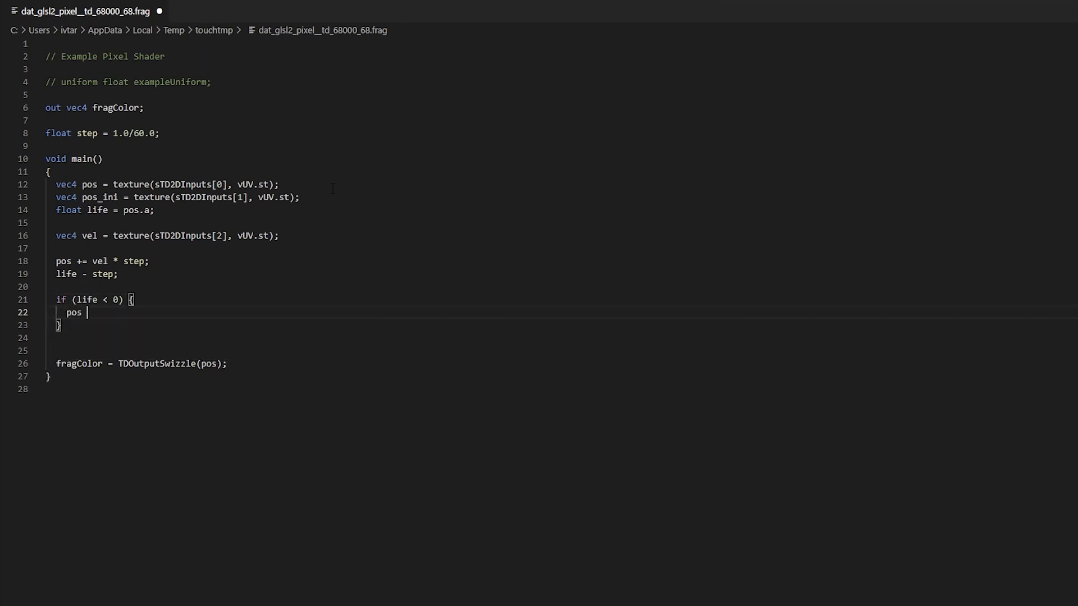
type("= pos_ini;")
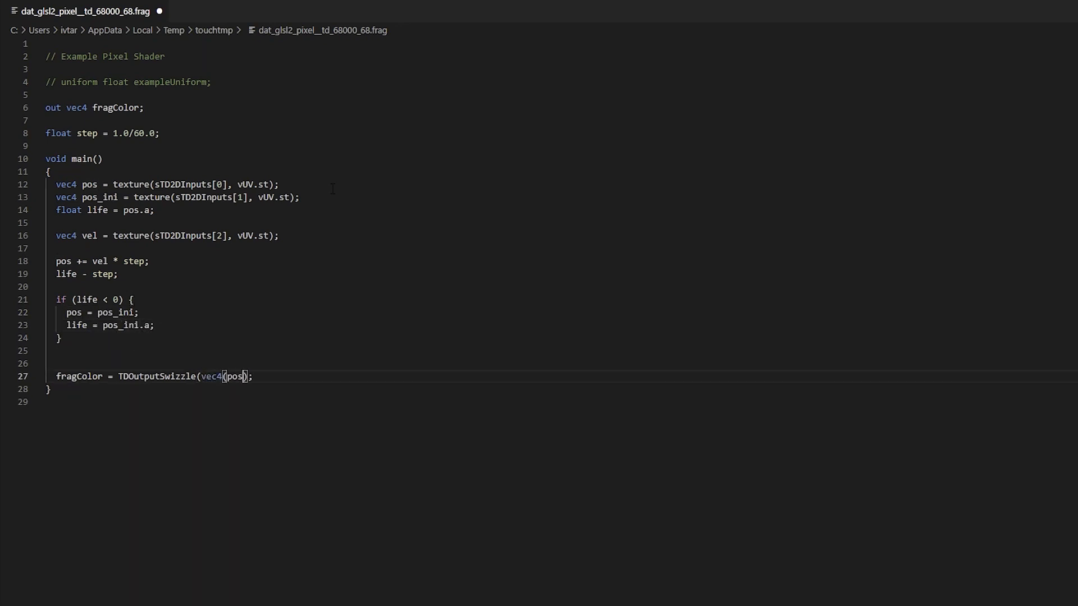
type(".xyz,")
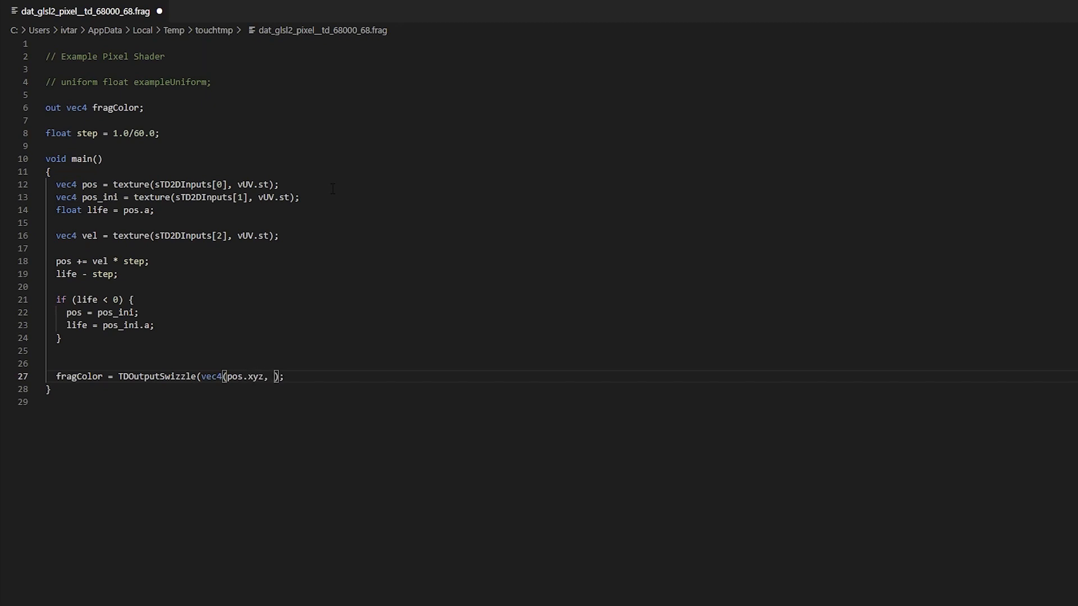
type("life")
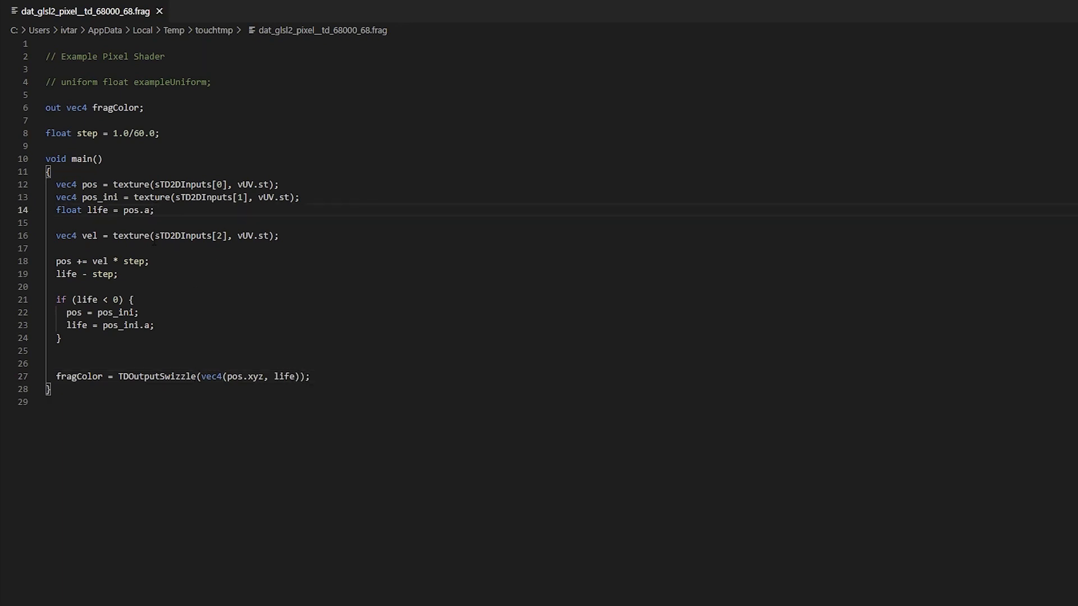
Step: Sample velocity at pos.xy / 2 + 0.5 instead of vUV.st and change to life -= step
double_click(254, 235)
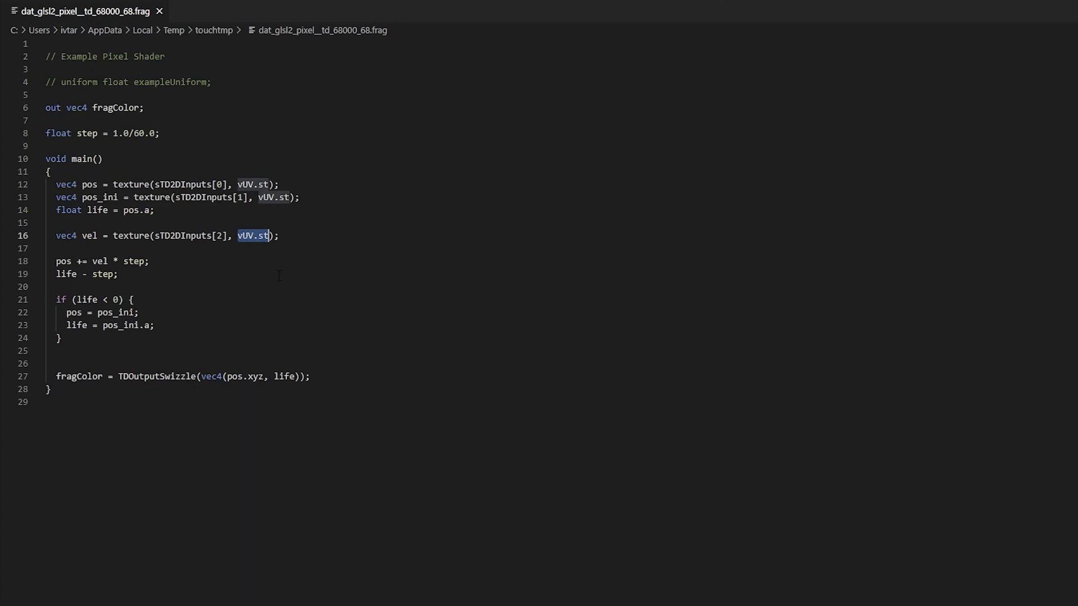
type("pos")
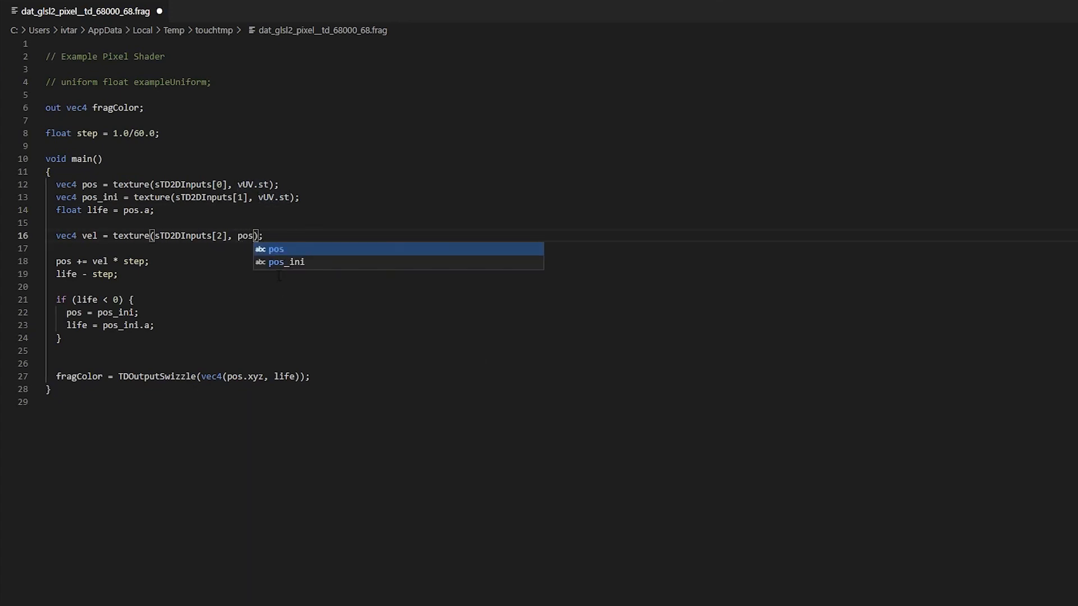
type(".xy")
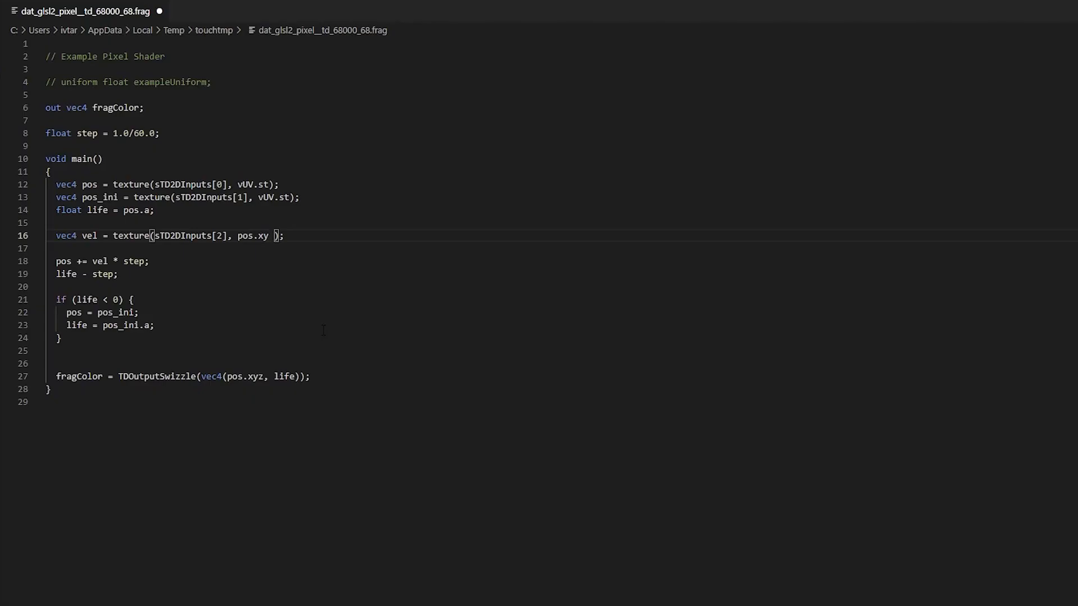
type("/2")
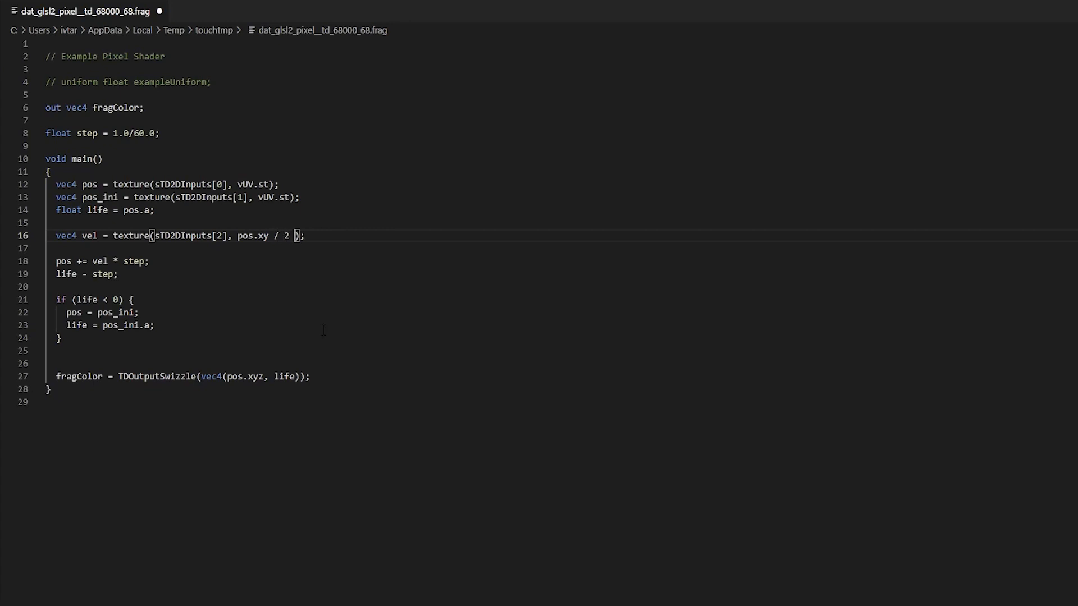
type("+ 0.5")
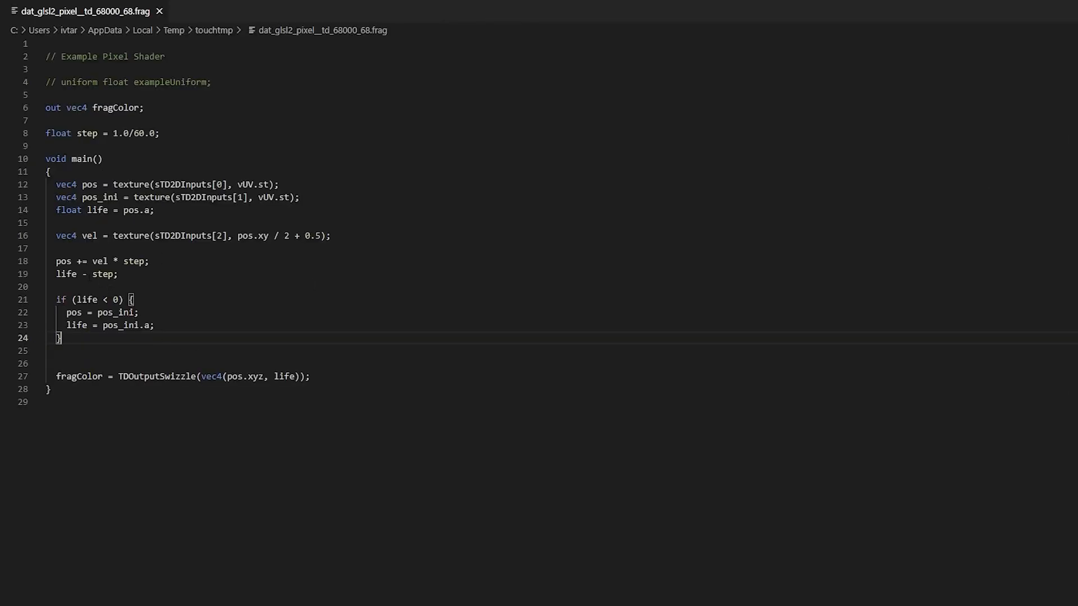
type("=")
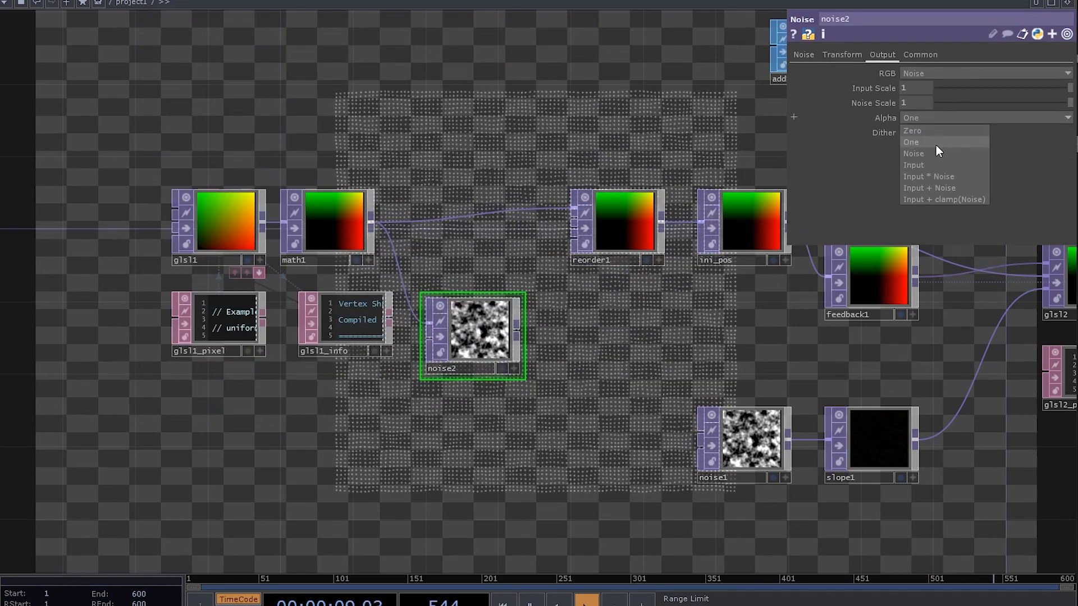
Step: Set noise2 alpha output, route the noise input to reorder1's alpha, and pick a preset resolution for glsl1
left_click(912, 130)
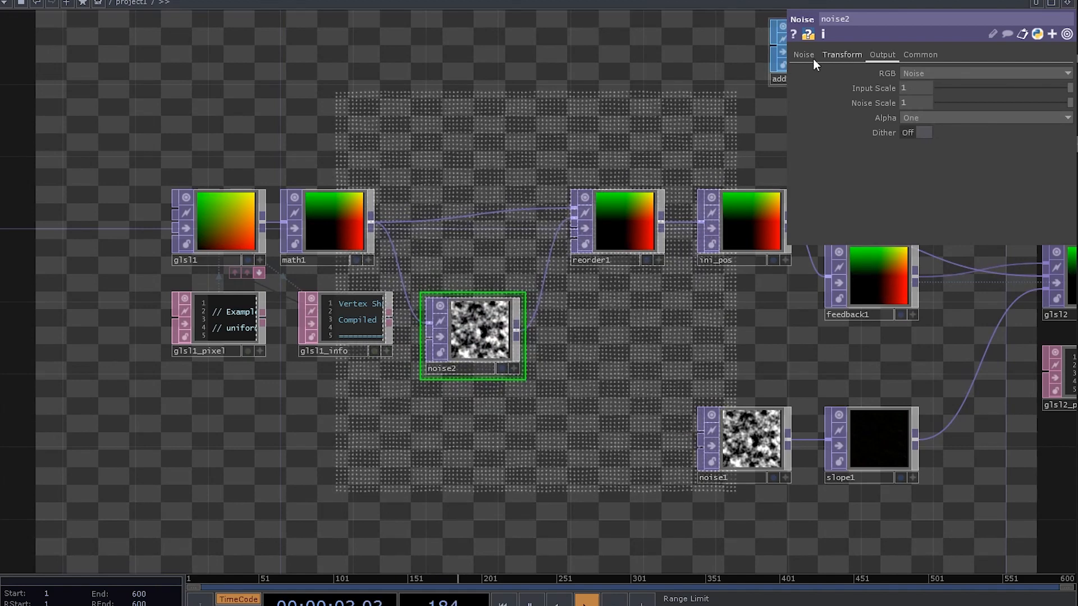
left_click(802, 54)
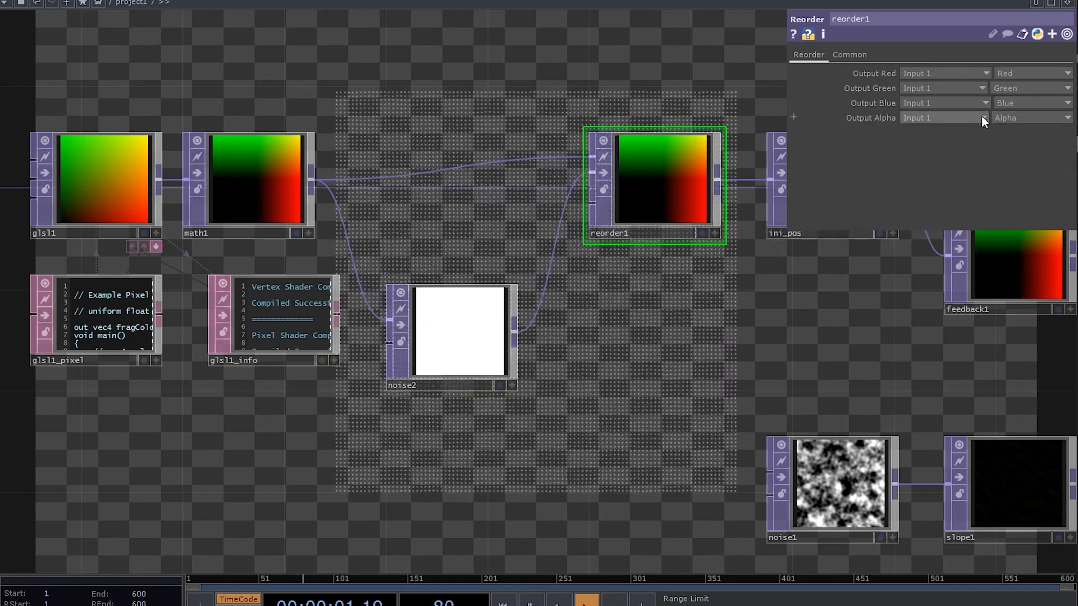
left_click(944, 118)
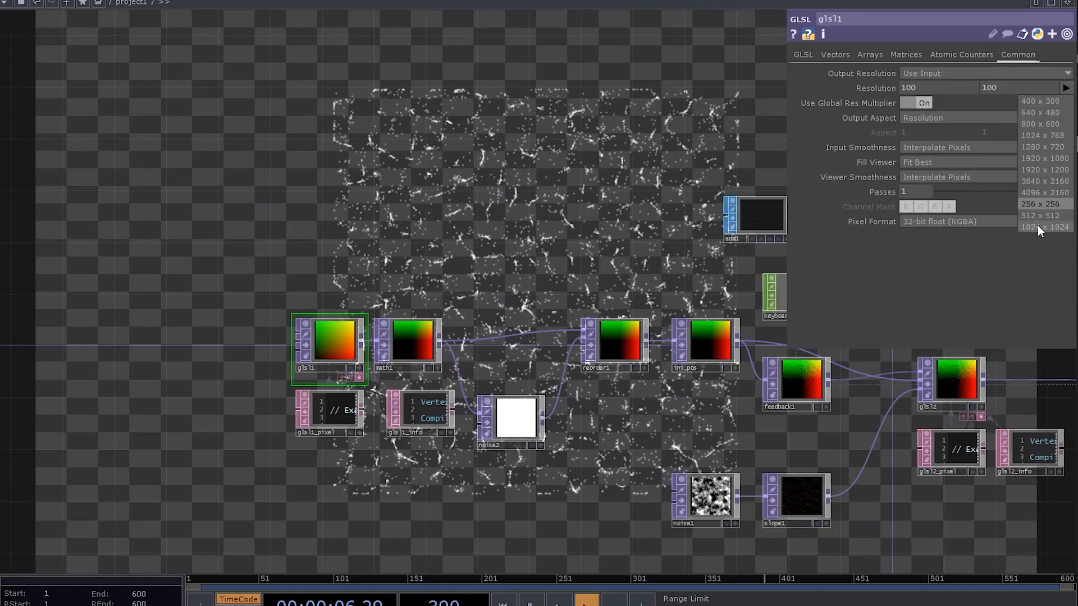
left_click(1042, 215)
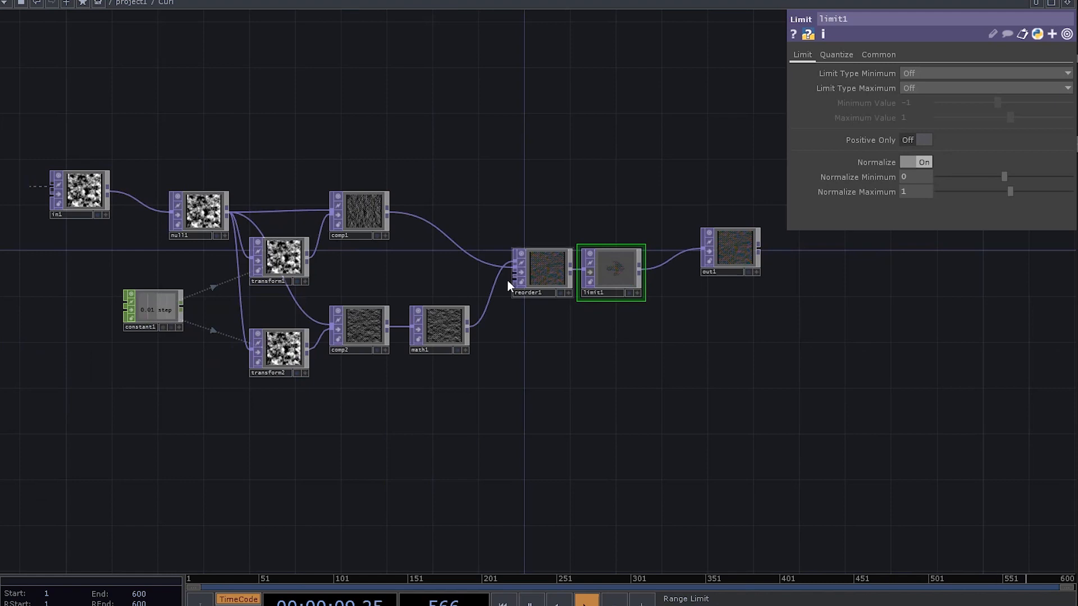
Step: Insert a normalizing Limit TOP before out1 and add pos = pos_ini for out-of-bounds particles
left_click(543, 271)
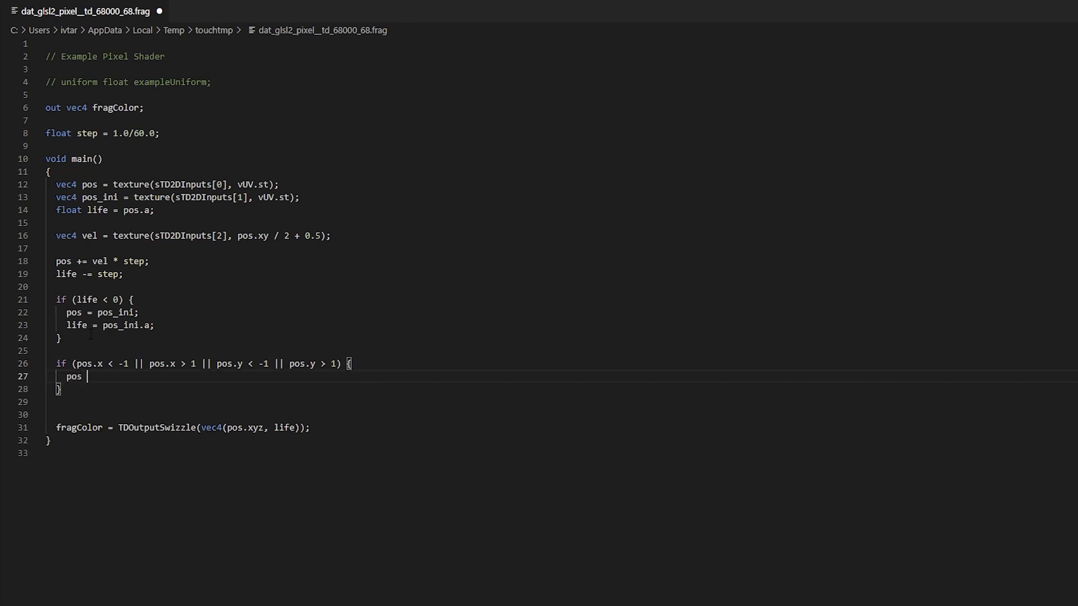
type("= pos_ini")
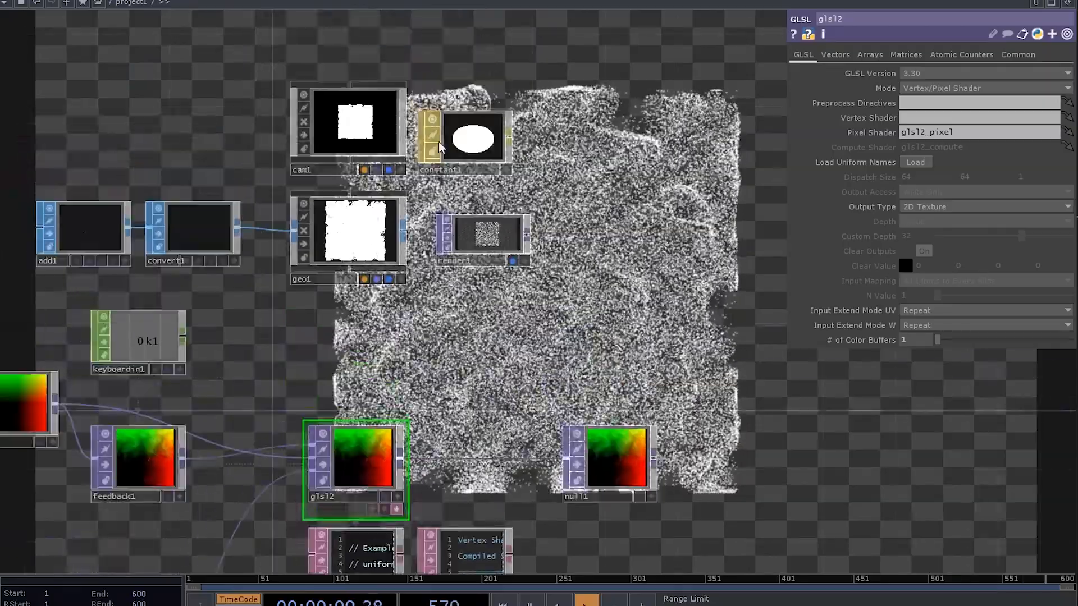
Step: Switch cam1 to Orthographic projection and select noise1 to retune the field
left_click(347, 123)
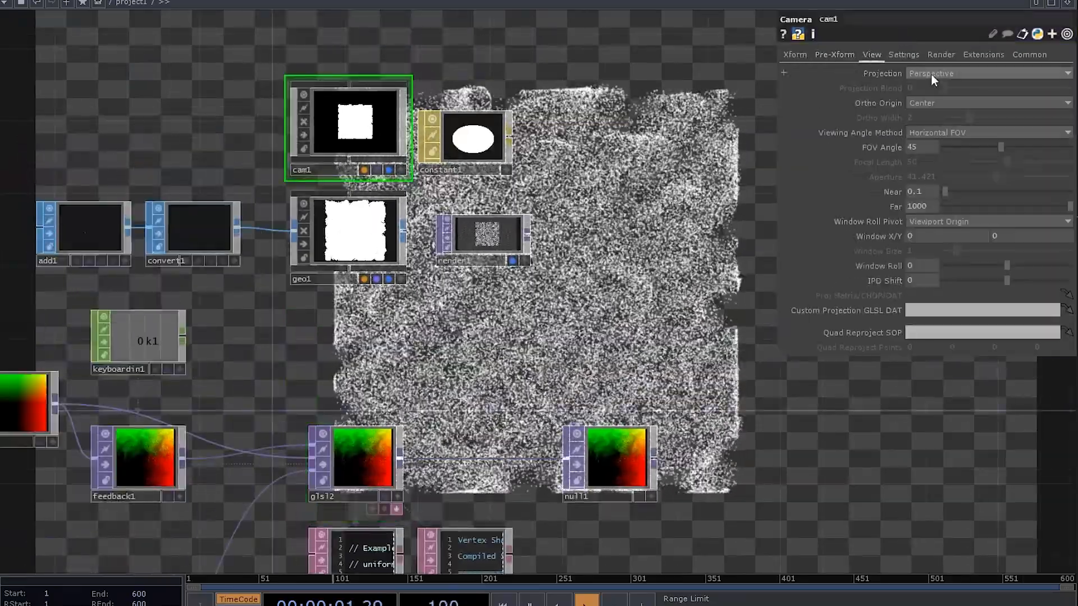
left_click(987, 73)
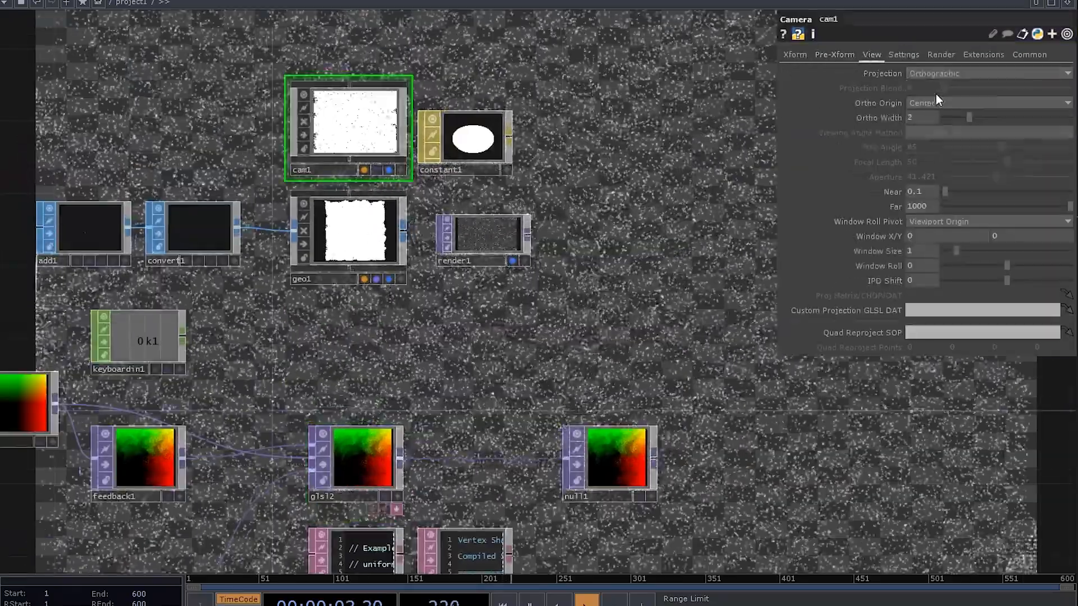
left_click(482, 237)
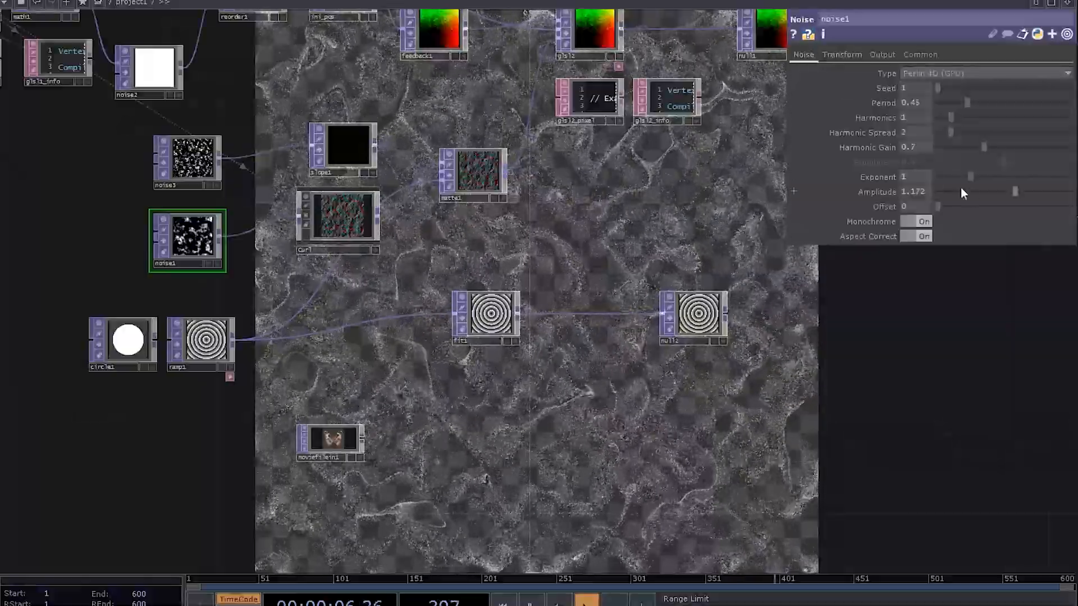
Step: Lower the noise amplitude and set comp1's Operation to Over so trails accumulate through feedback2
left_click_drag(1015, 192, 939, 192)
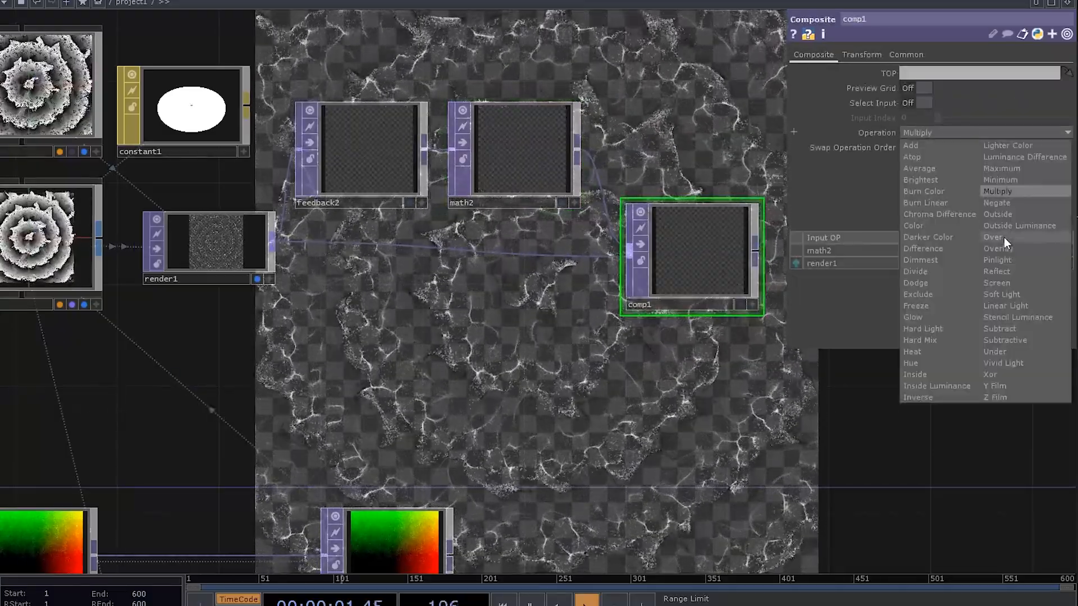
left_click(994, 237)
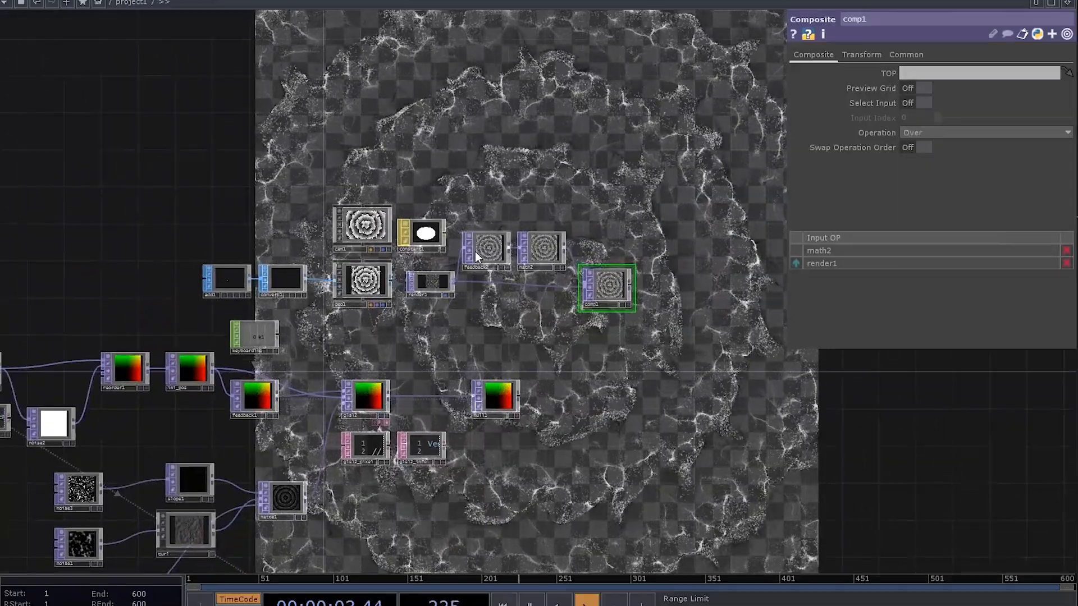
left_click(486, 249)
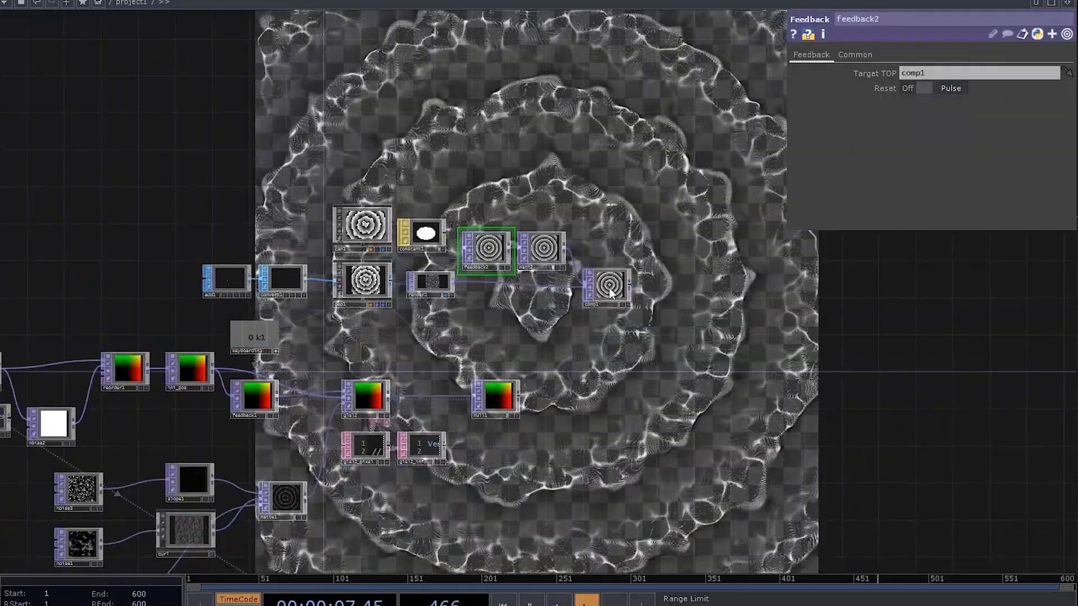
left_click(605, 284)
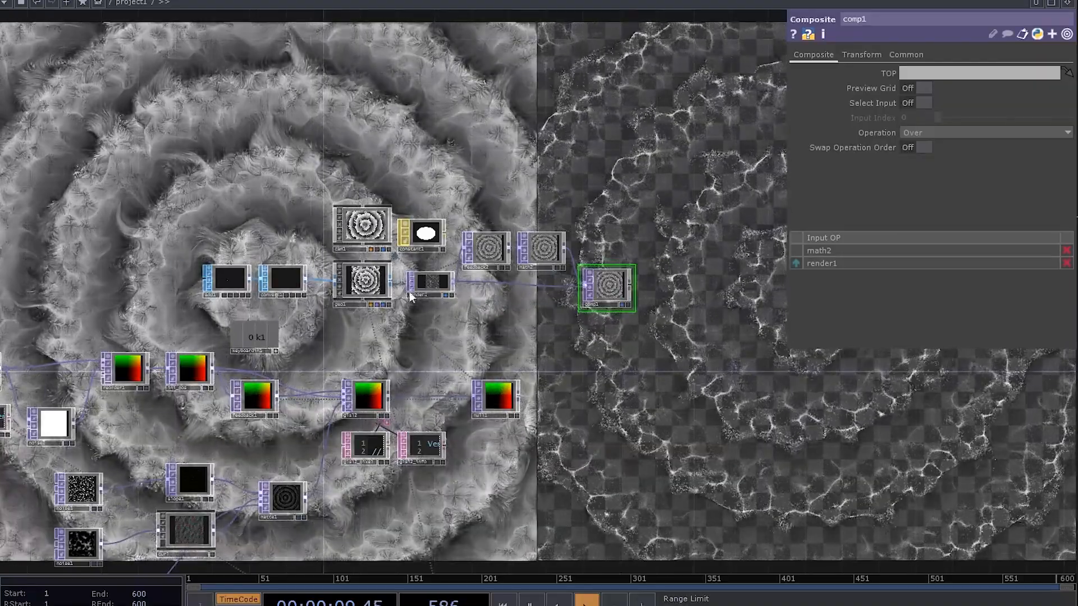